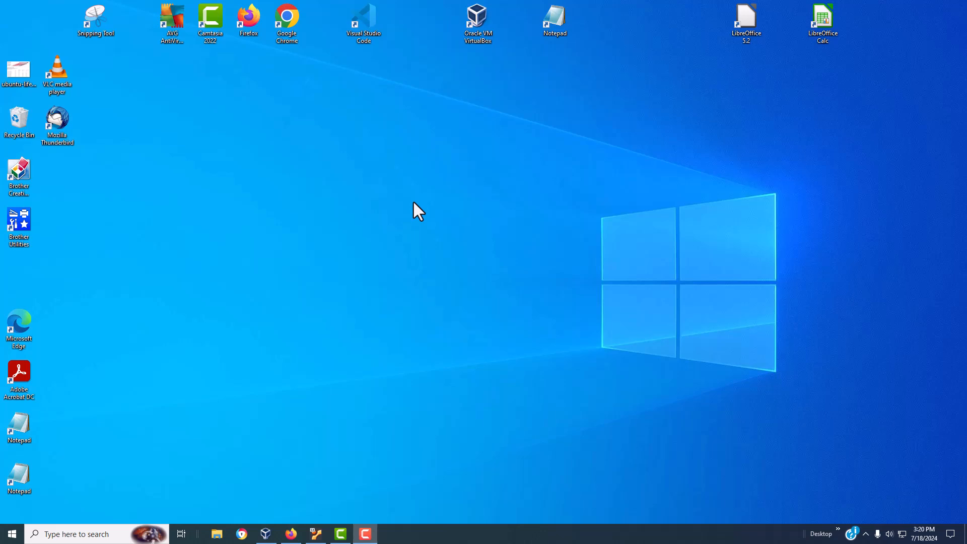
pyautogui.moveTo(398, 146)
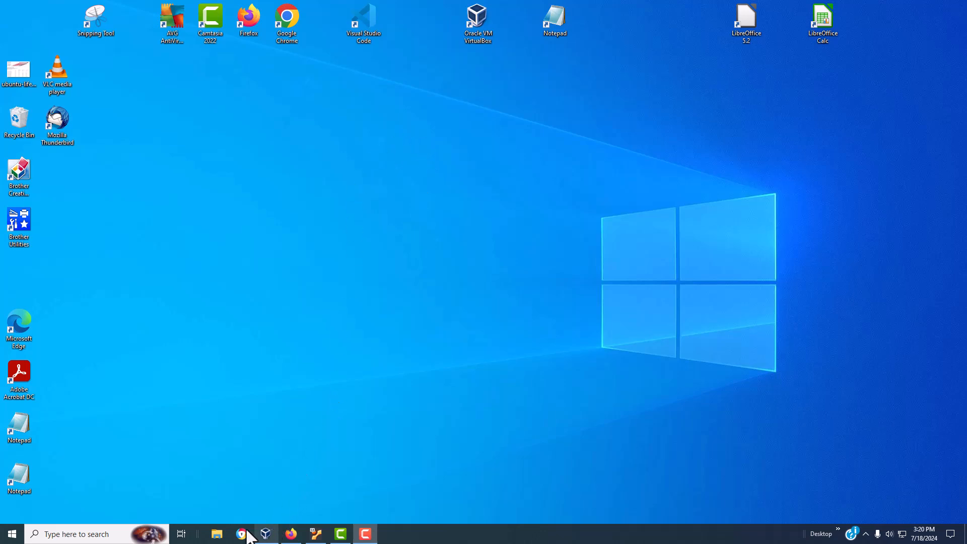
# - Download the standalone 64-bit x86 putty.exe from the PuTTY release page in Firefox
pyautogui.click(290, 533)
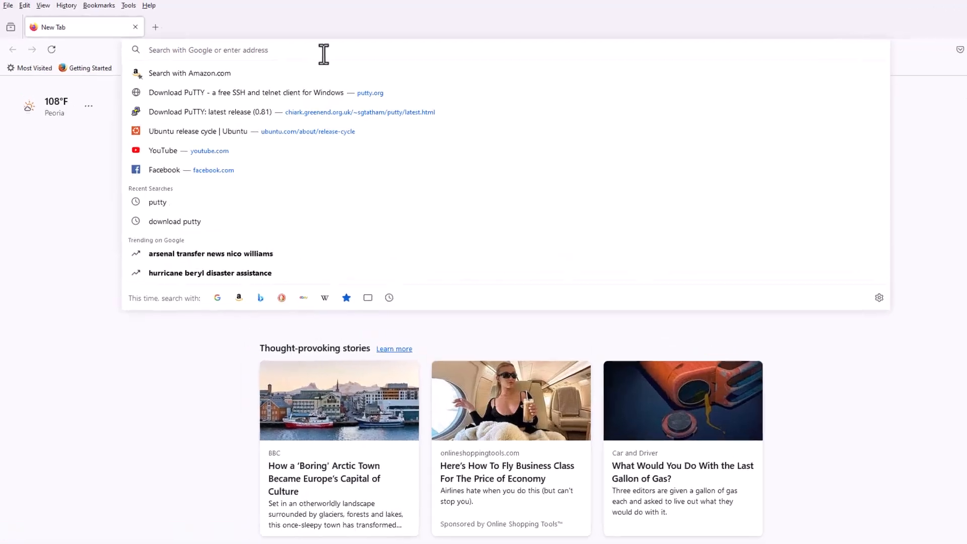
pyautogui.click(239, 93)
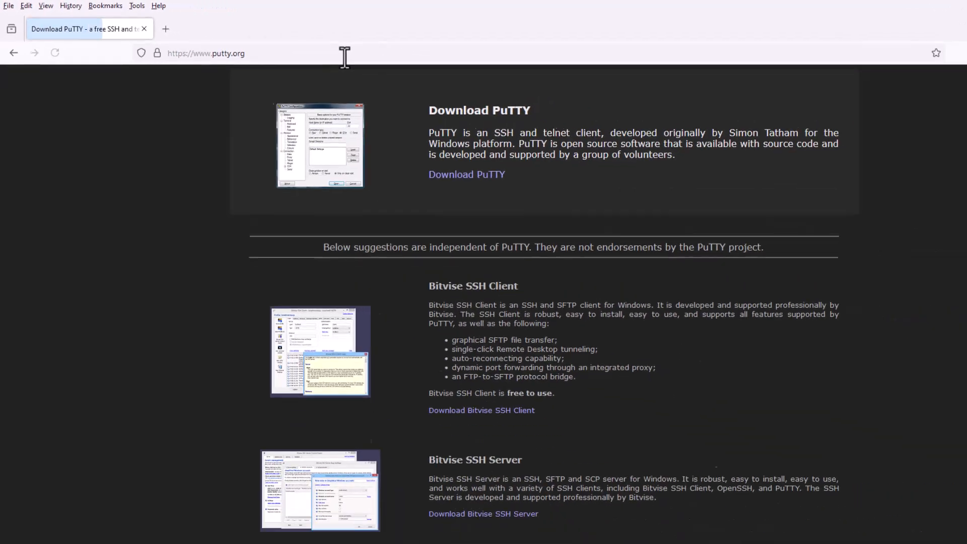
pyautogui.scroll(-3)
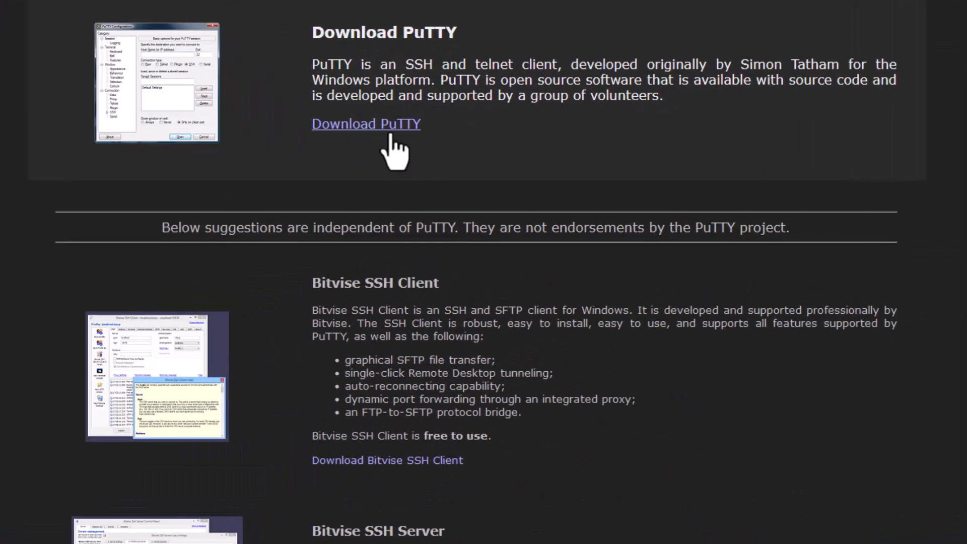
pyautogui.click(366, 124)
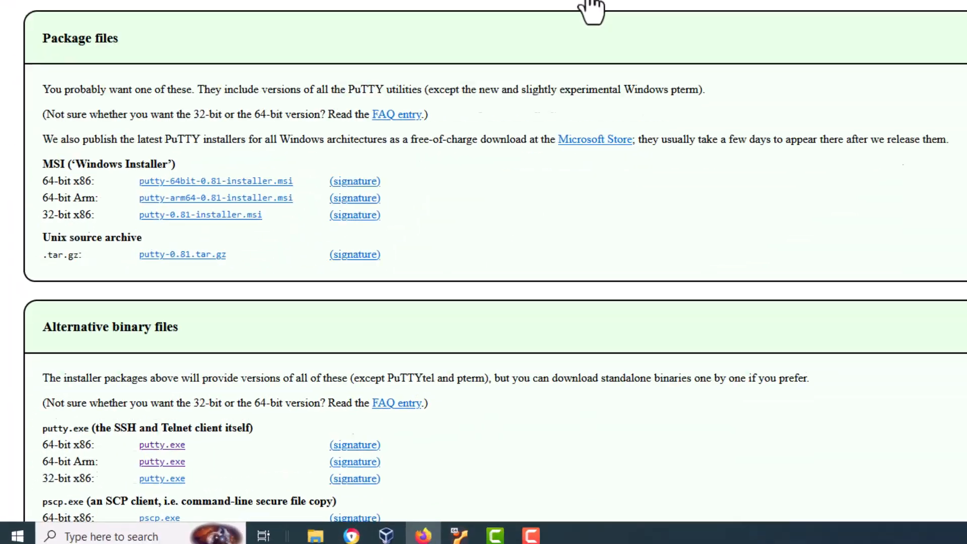
pyautogui.scroll(-3)
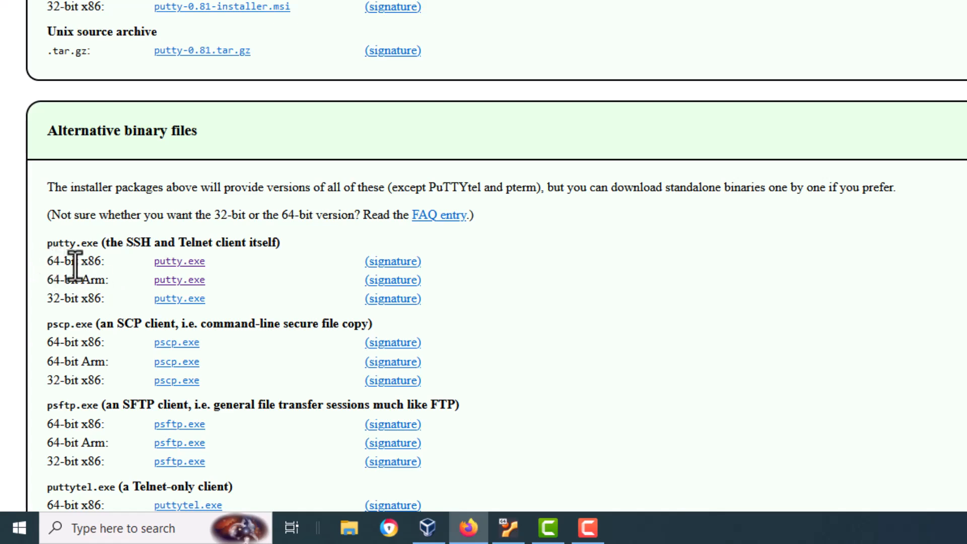
pyautogui.moveTo(178, 261)
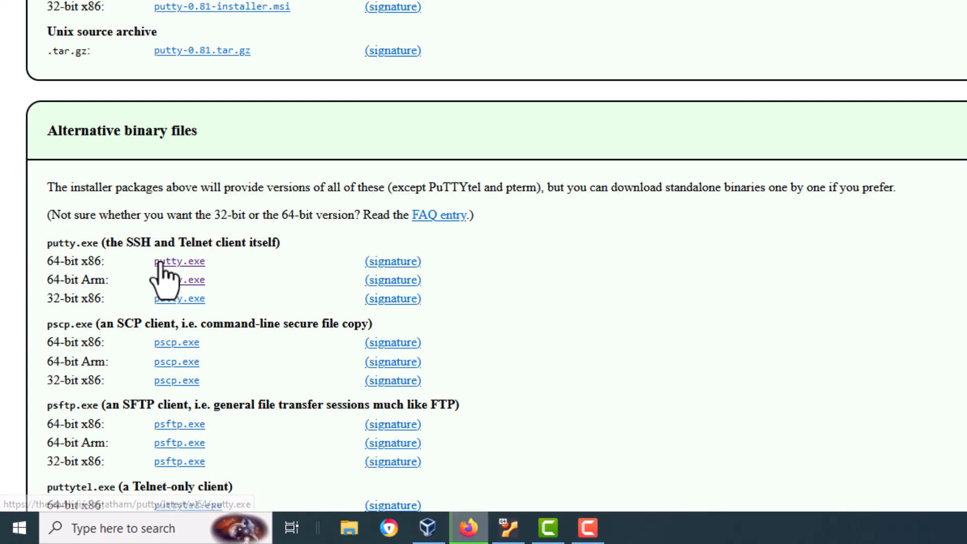
pyautogui.click(180, 261)
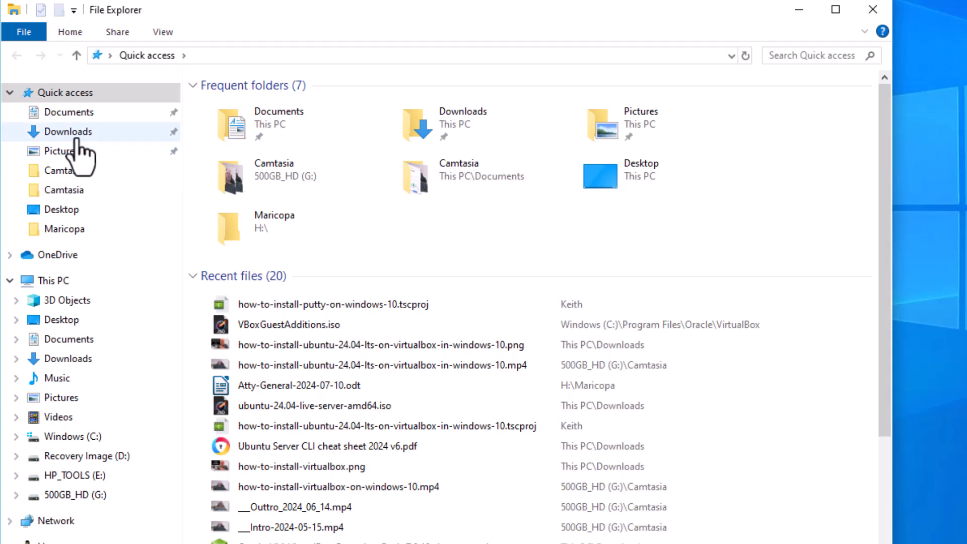
# - Locate putty.exe under Today in the Downloads folder
pyautogui.click(68, 131)
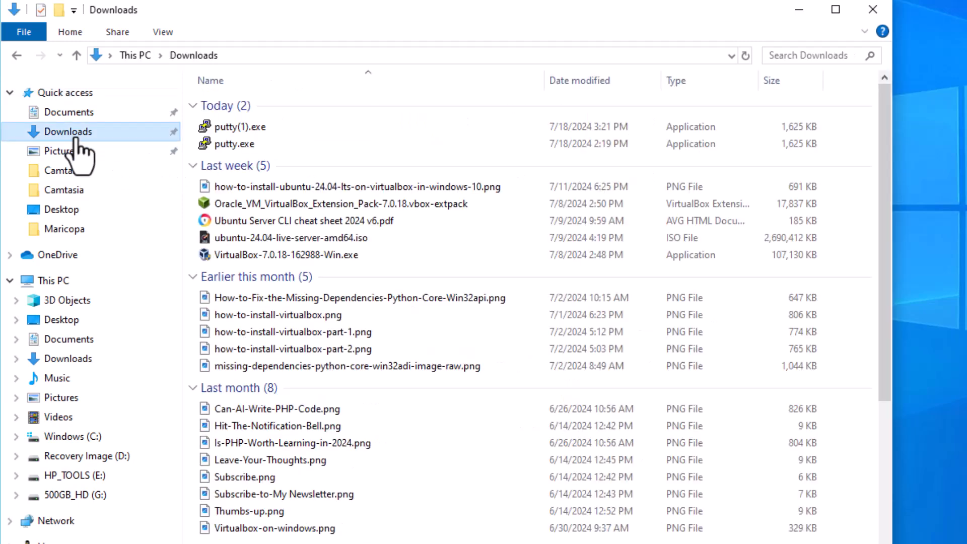
pyautogui.moveTo(234, 143)
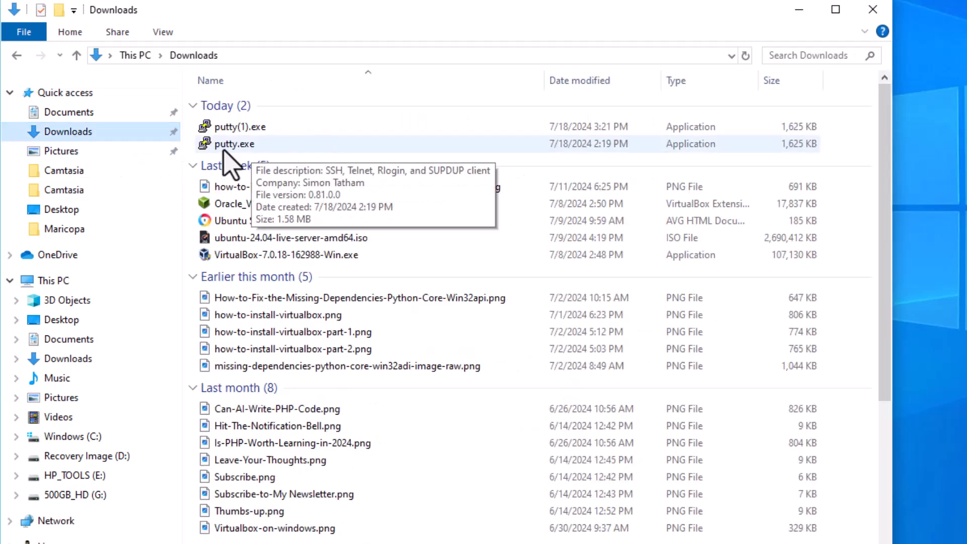
pyautogui.click(234, 144)
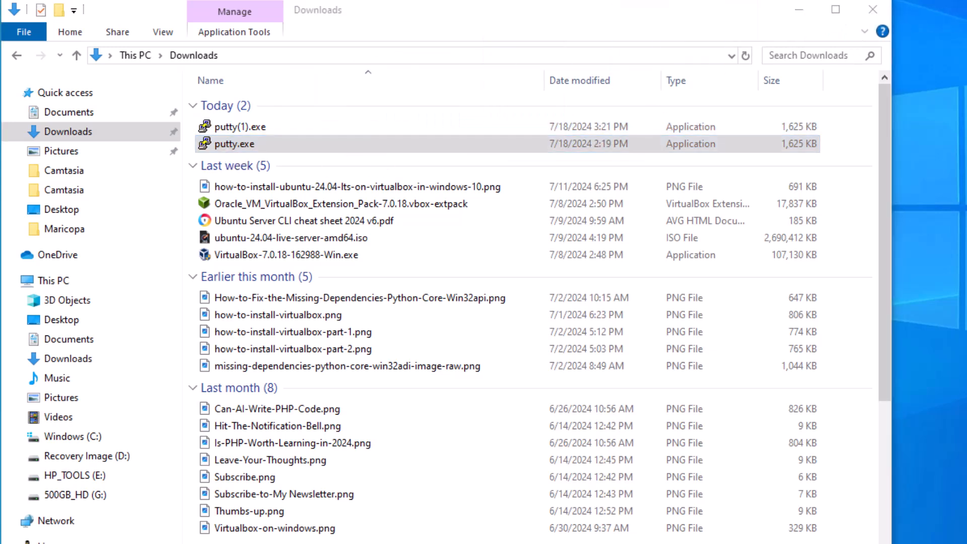
pyautogui.click(872, 9)
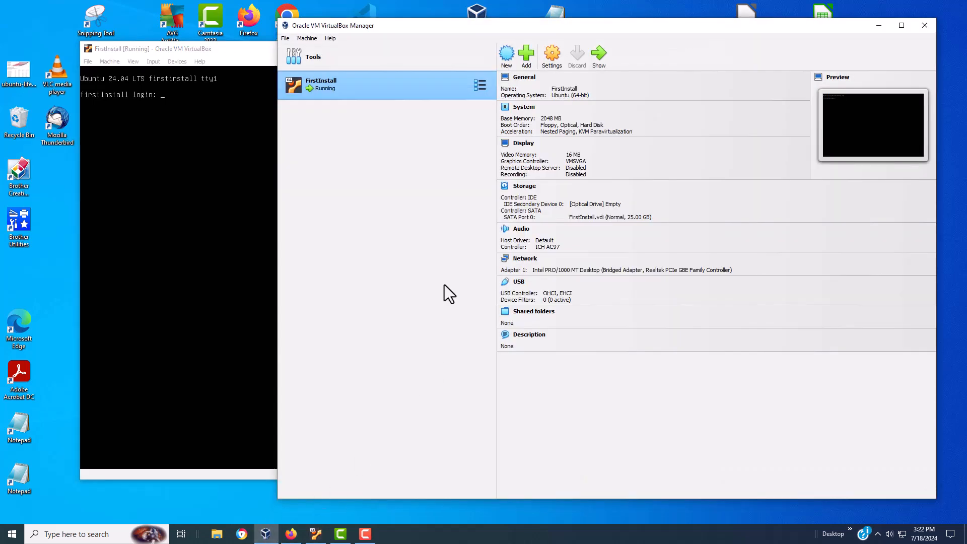
pyautogui.moveTo(348, 108)
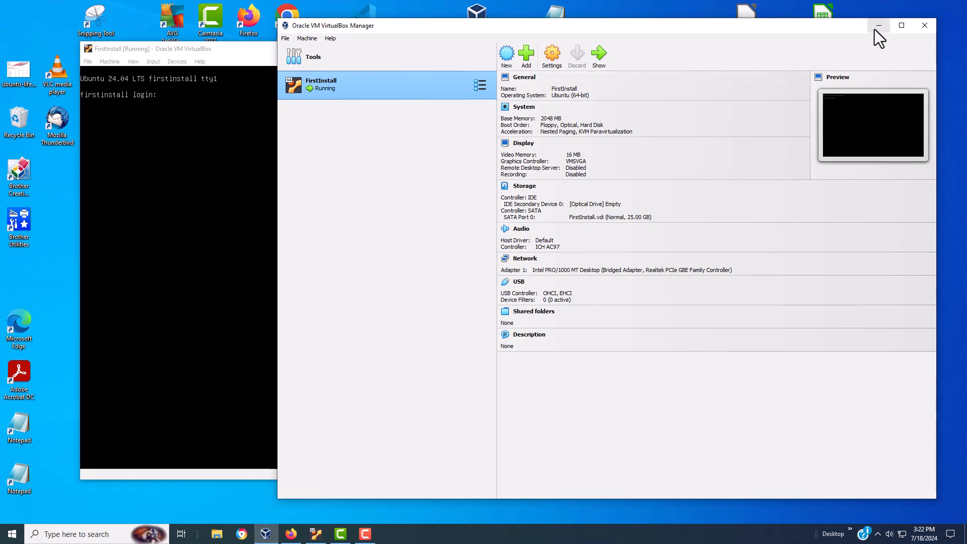
pyautogui.moveTo(314, 89)
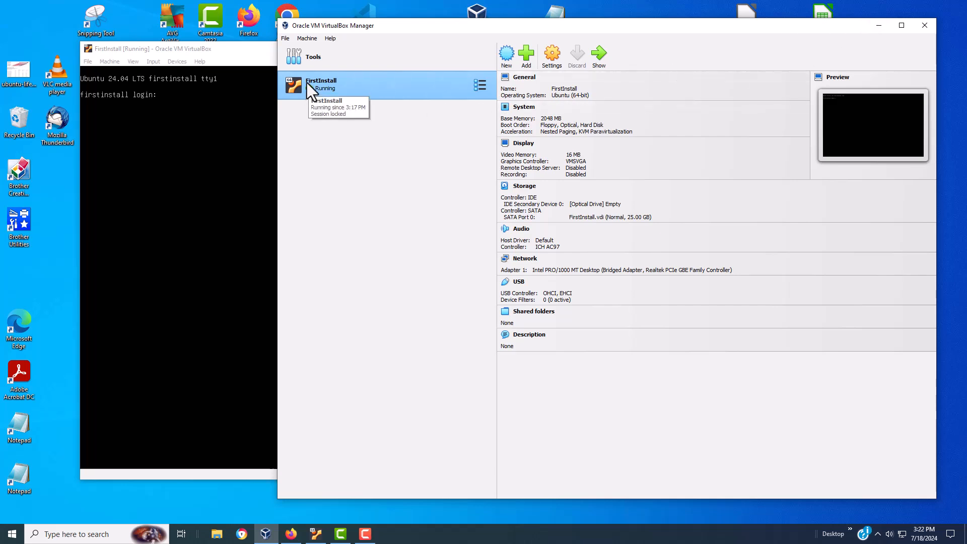
pyautogui.moveTo(742, 49)
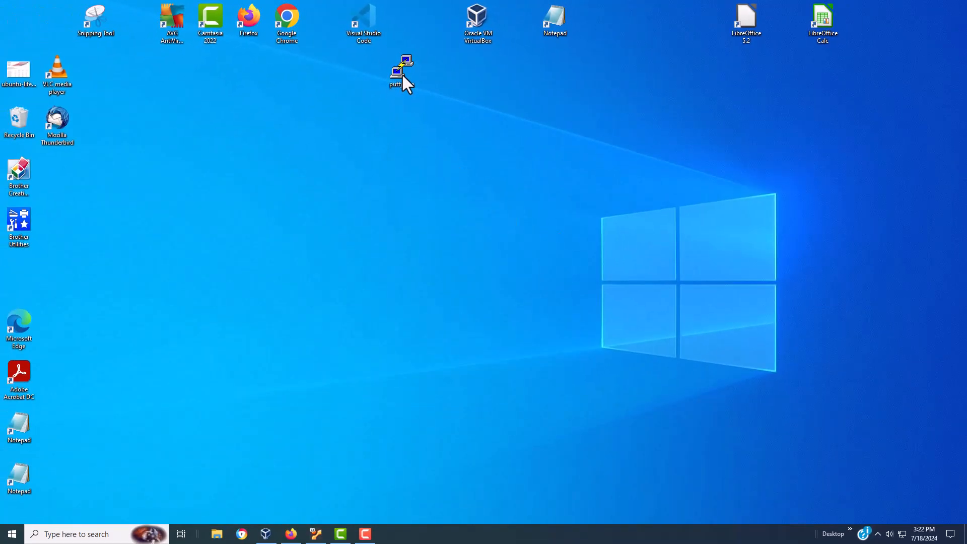
pyautogui.doubleClick(401, 68)
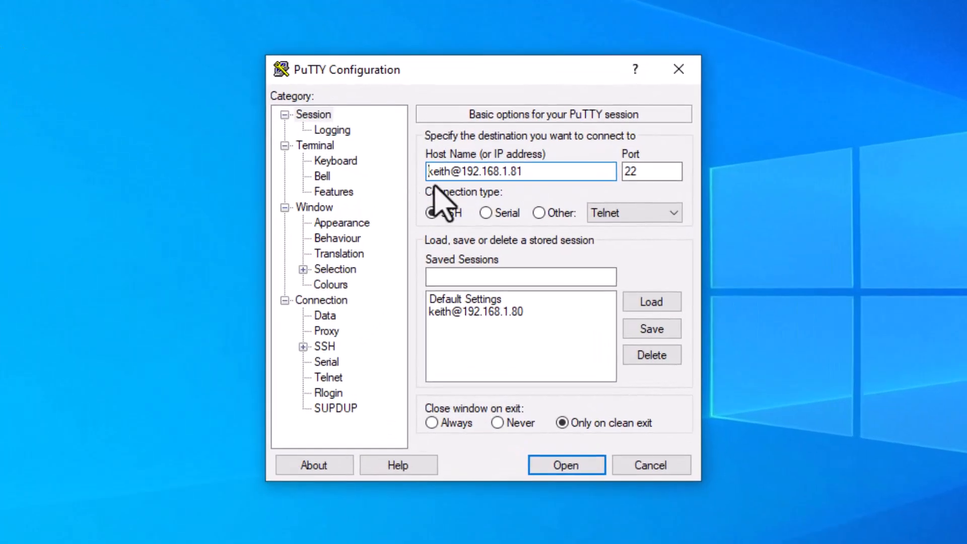
pyautogui.tripleClick(520, 171)
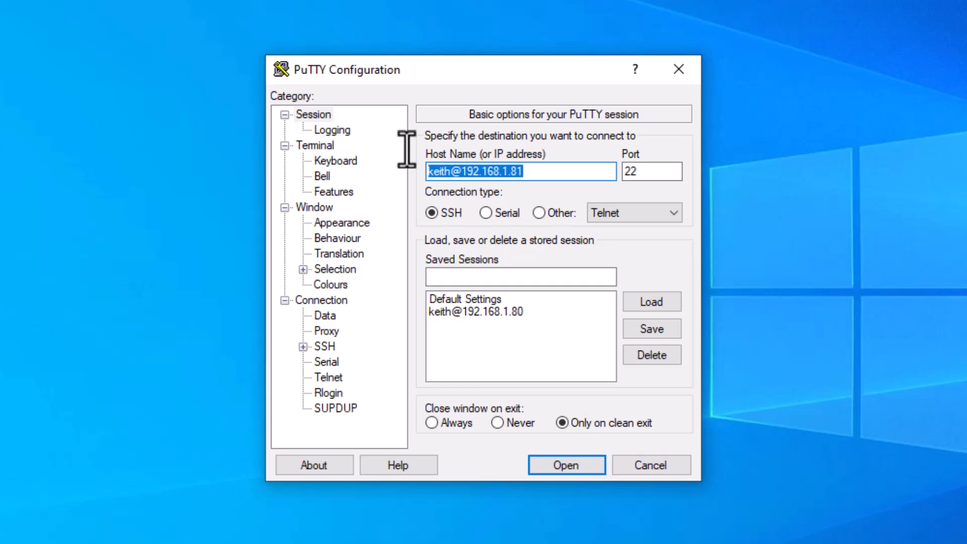
pyautogui.press('Delete')
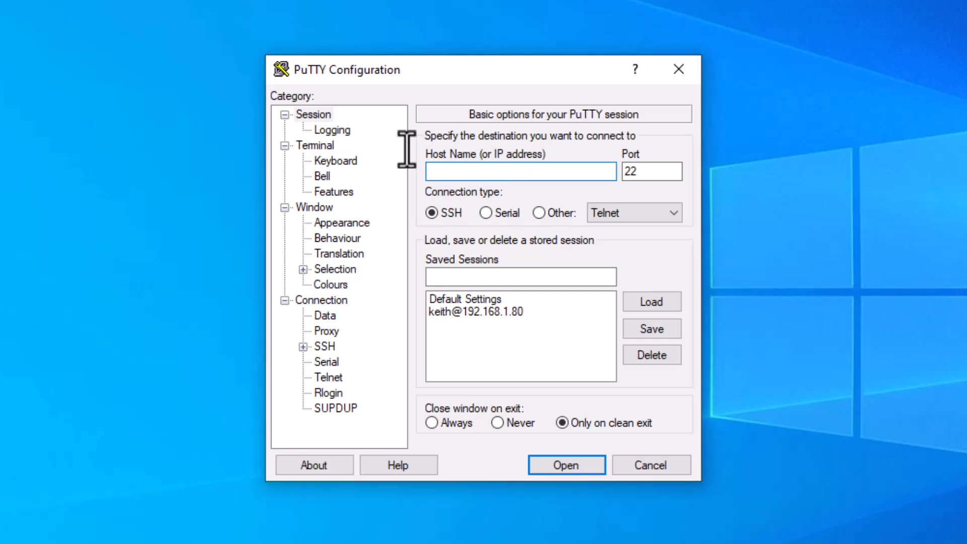
pyautogui.click(520, 171)
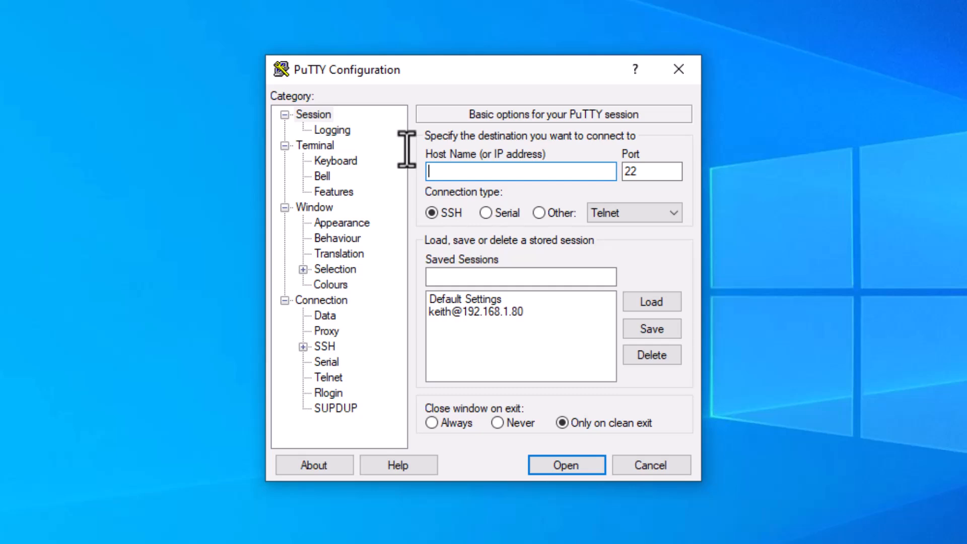
pyautogui.write('192.168.1.8')
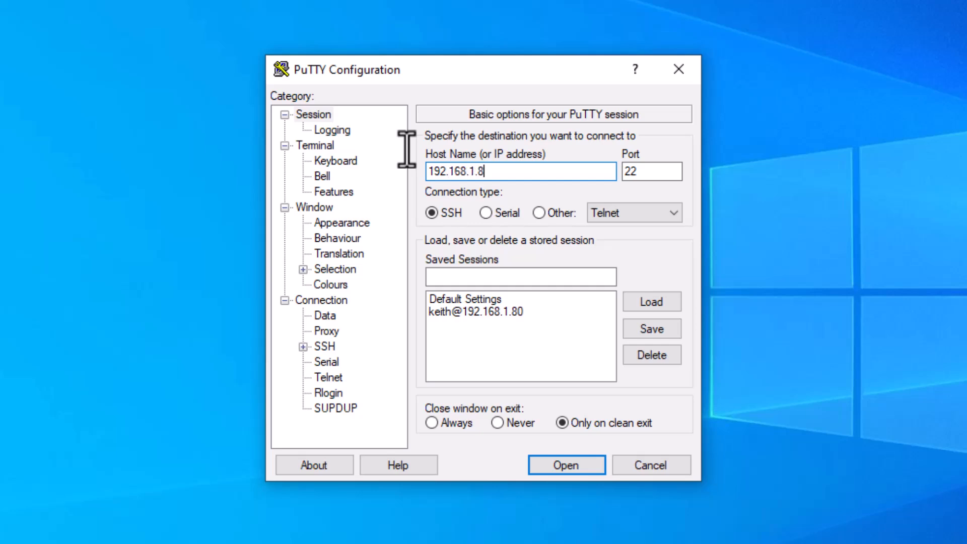
pyautogui.write('0')
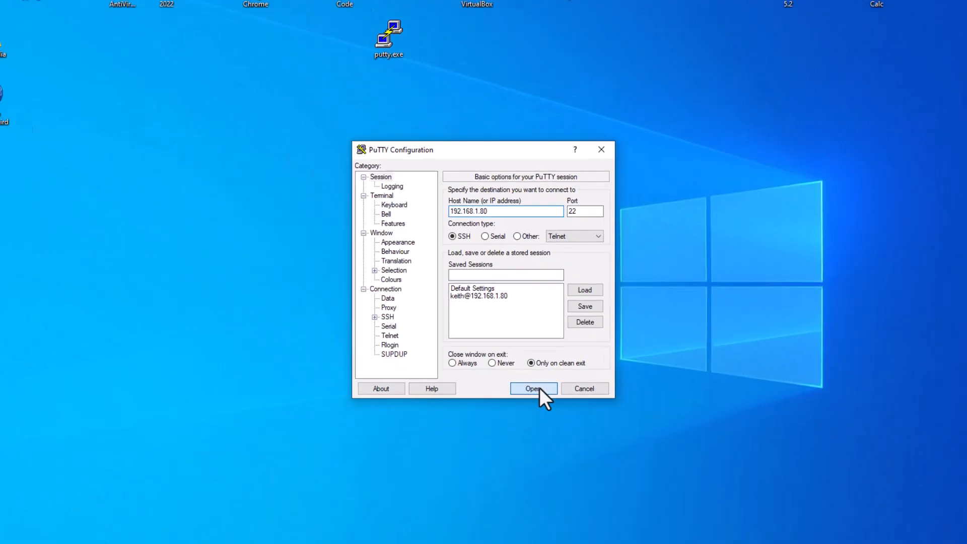
# - Connect to 192.168.1.80, log in as keith, run clear, and exit
pyautogui.click(532, 388)
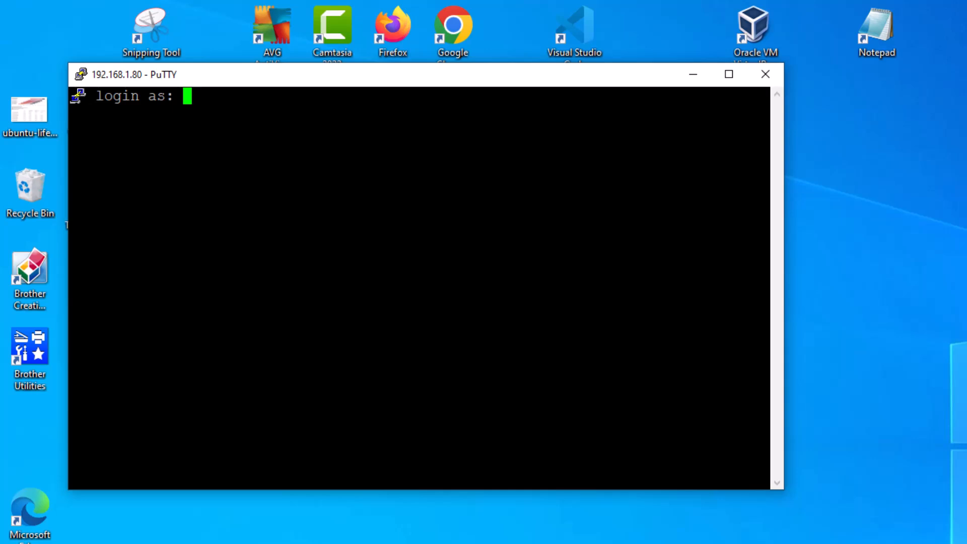
pyautogui.write('keith')
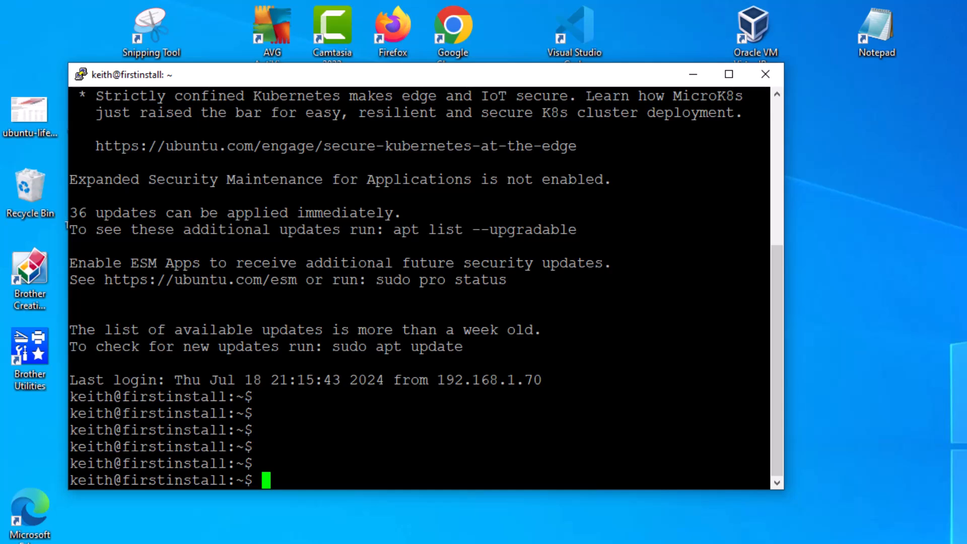
pyautogui.write('clear')
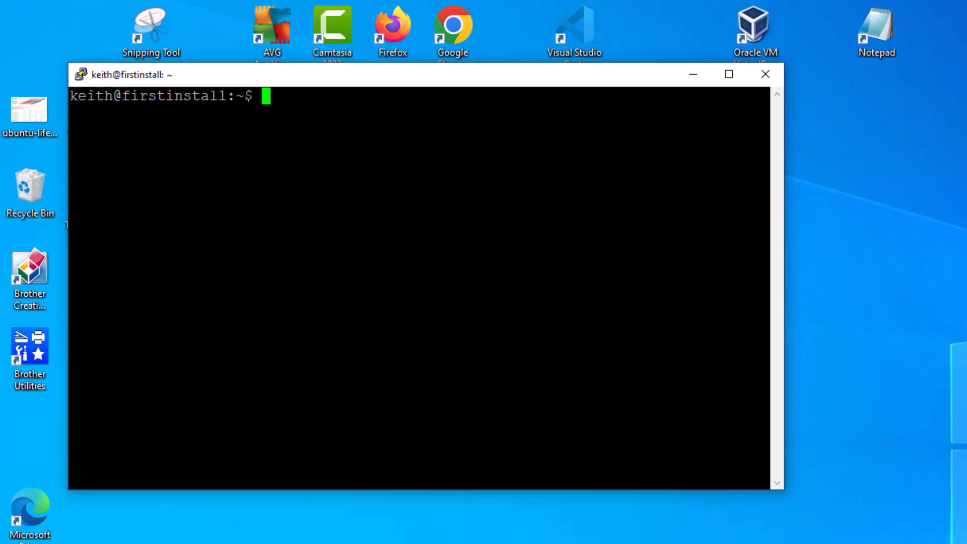
pyautogui.write('exit')
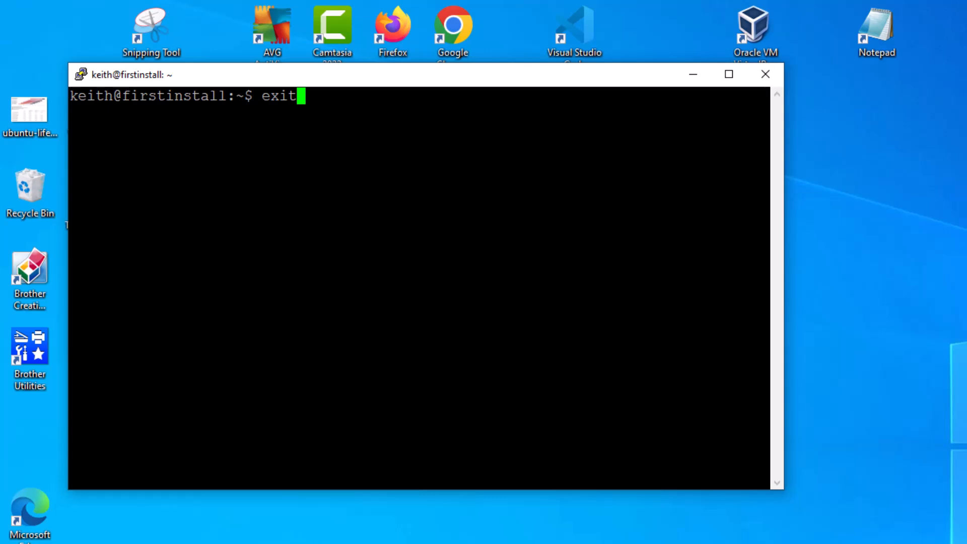
pyautogui.press('Return')
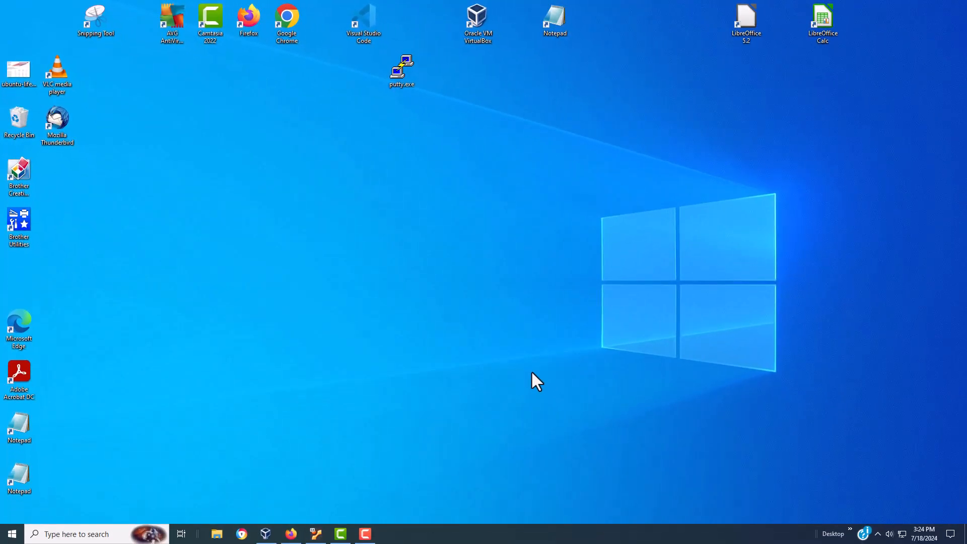
pyautogui.moveTo(398, 99)
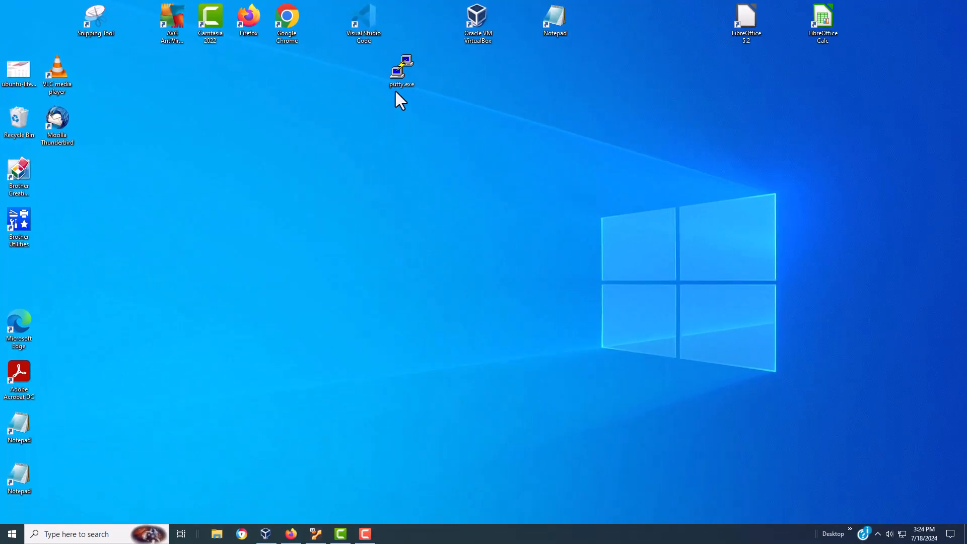
pyautogui.doubleClick(402, 69)
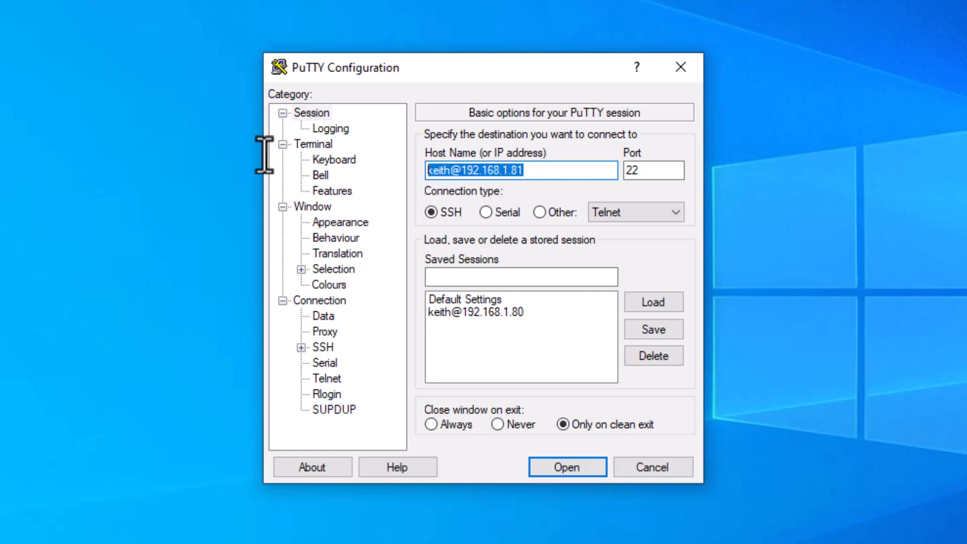
pyautogui.write('keith')
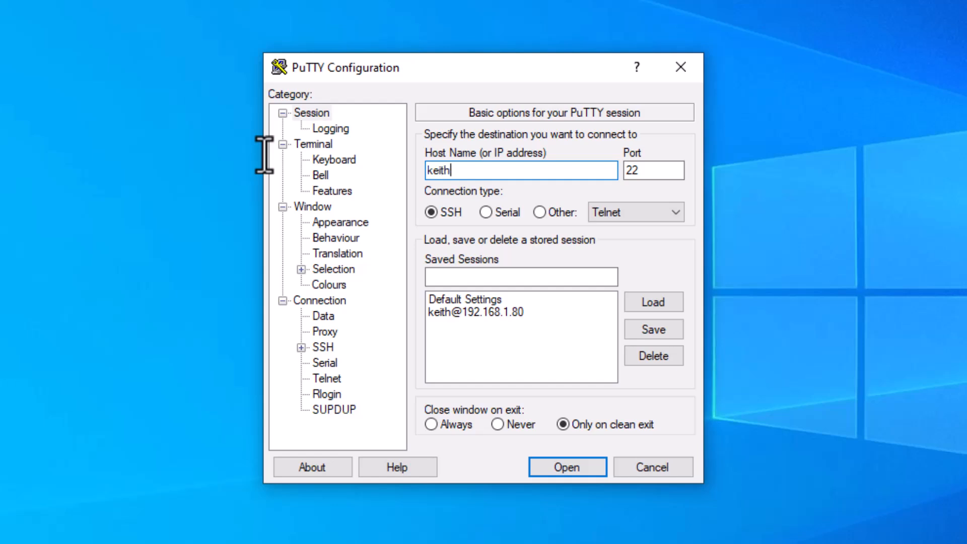
pyautogui.write('@192.168.')
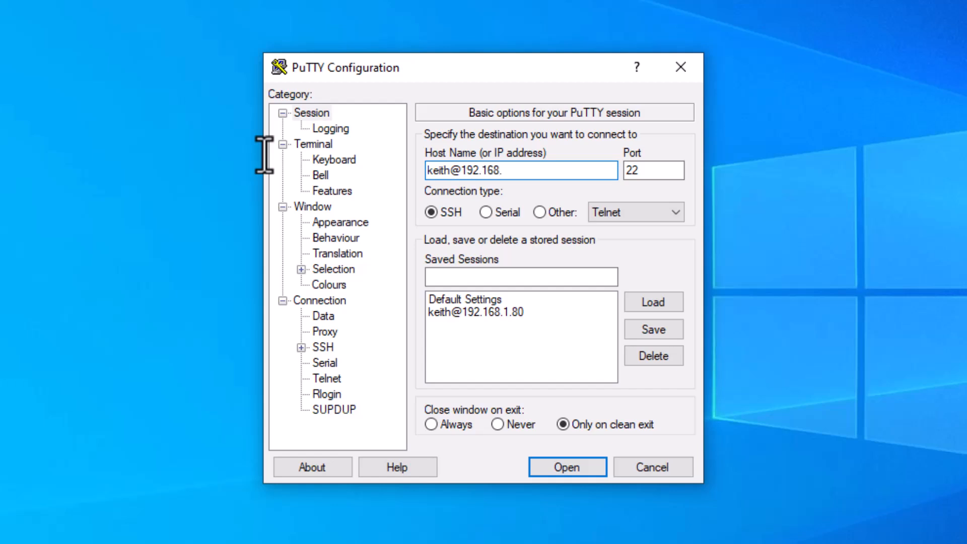
pyautogui.write('1.')
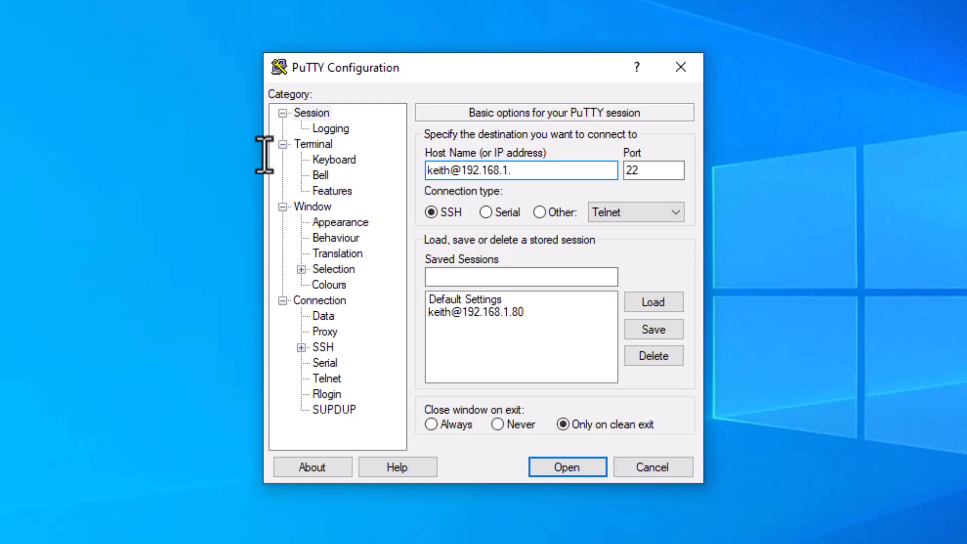
pyautogui.write('80')
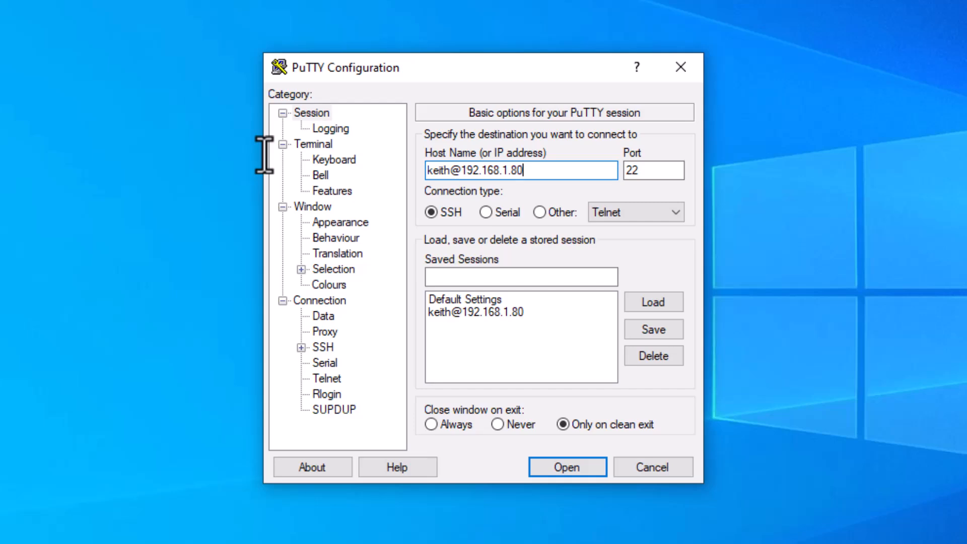
pyautogui.click(565, 467)
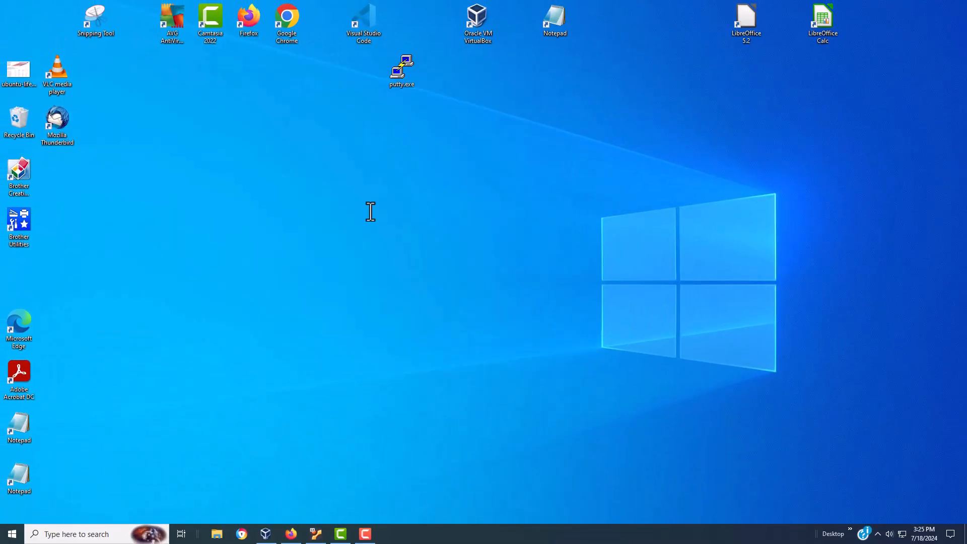
pyautogui.click(401, 68)
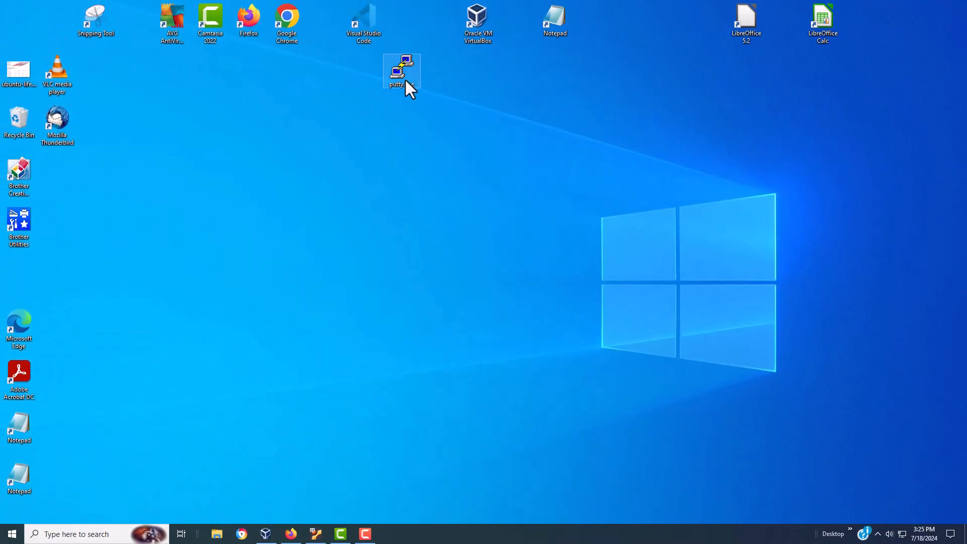
pyautogui.doubleClick(400, 71)
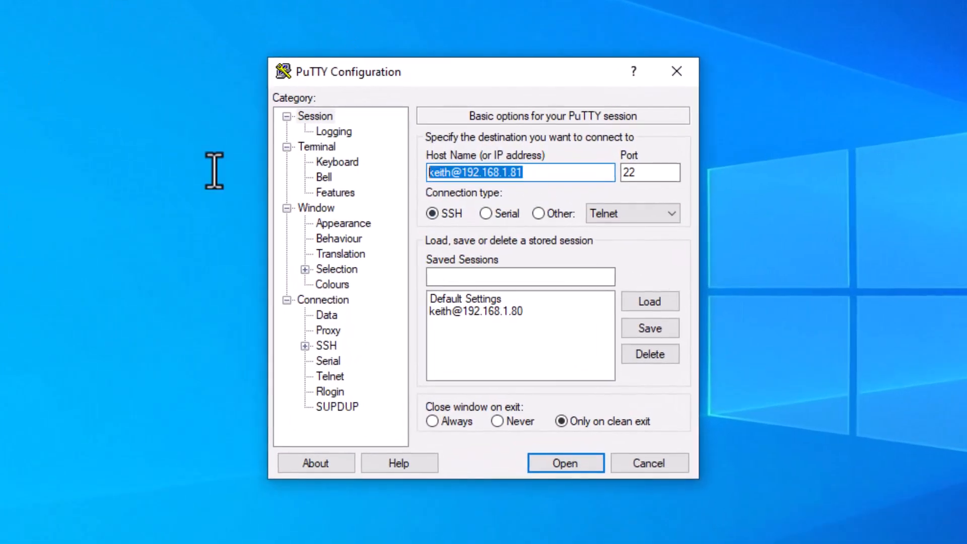
pyautogui.write('keith')
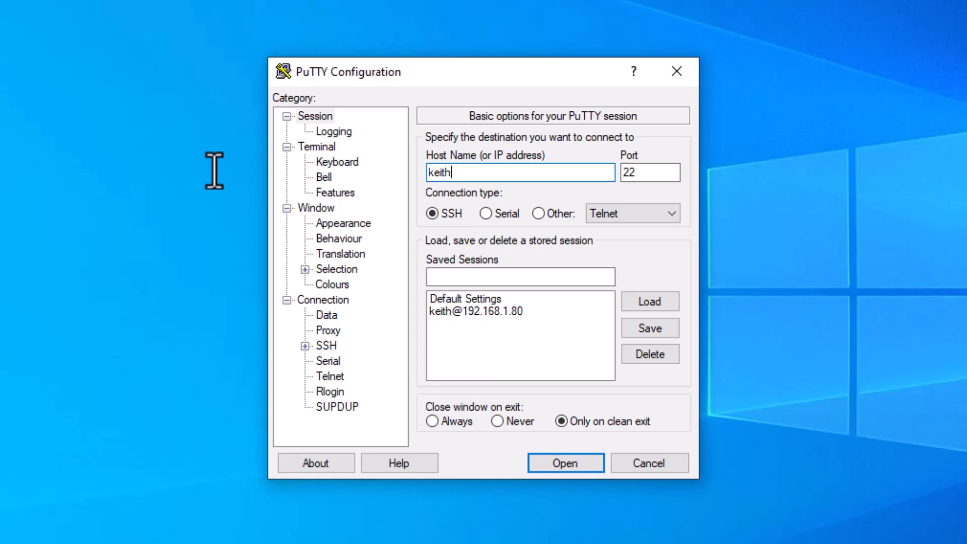
pyautogui.write('@192.168.1.')
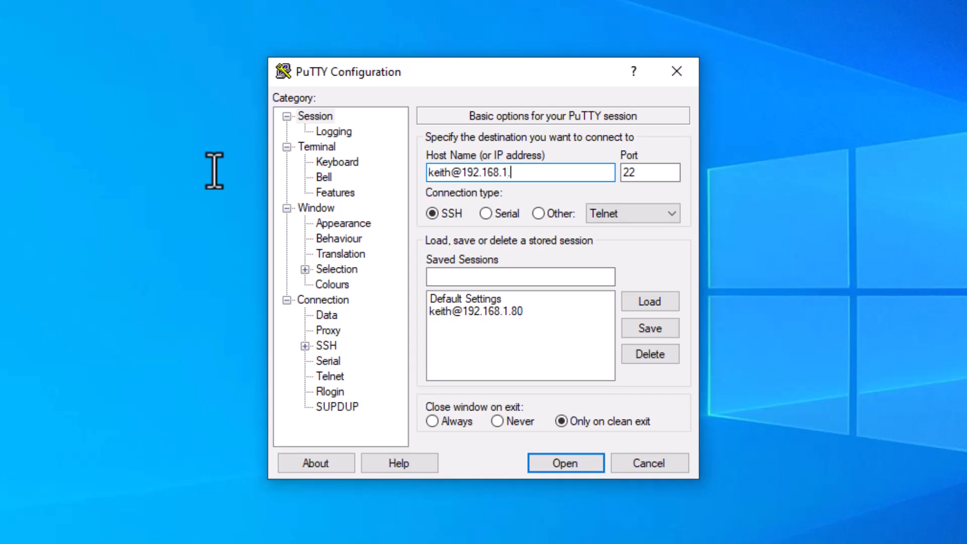
pyautogui.write('80')
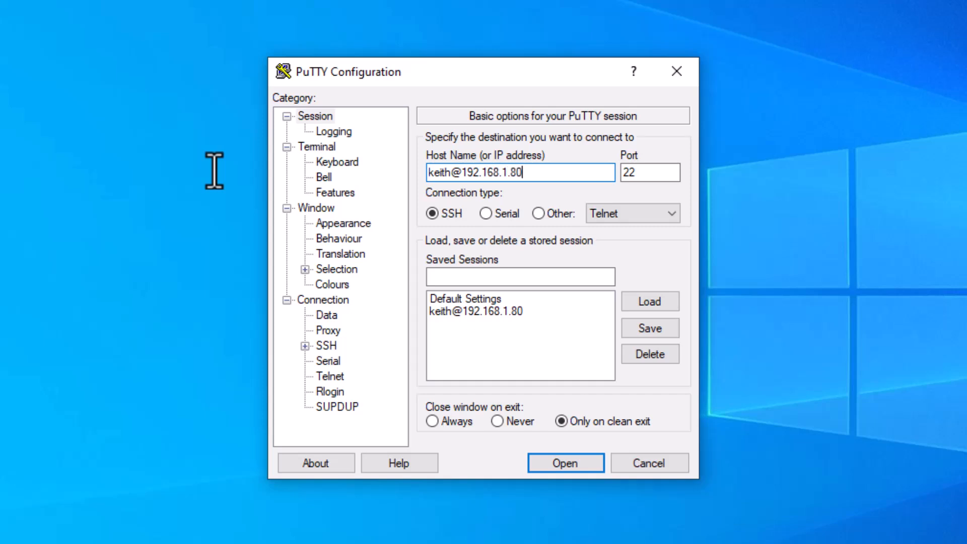
pyautogui.click(474, 310)
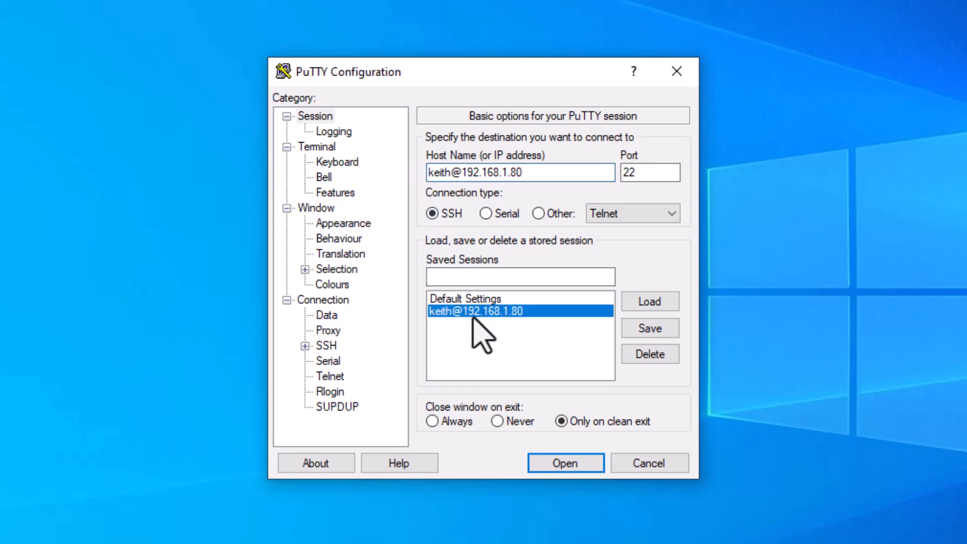
pyautogui.click(649, 353)
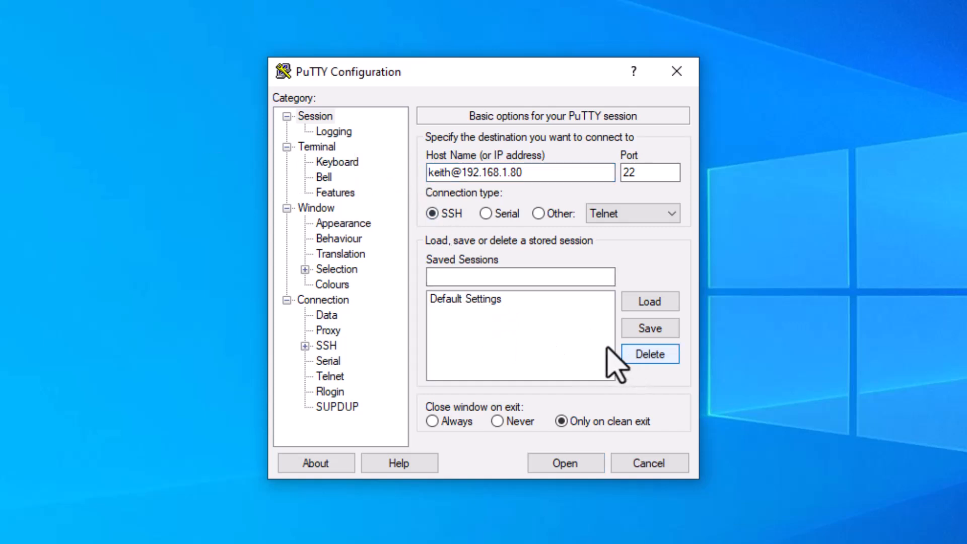
pyautogui.click(520, 172)
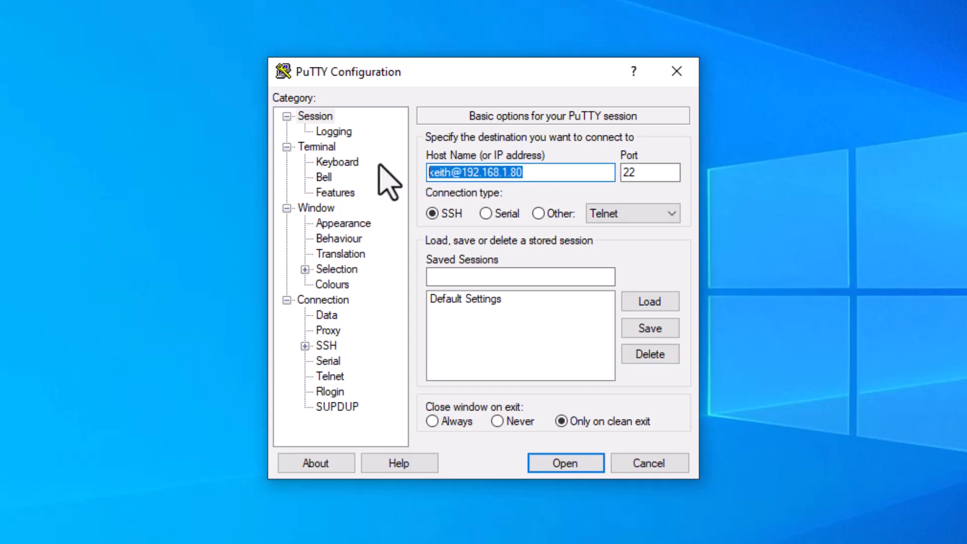
pyautogui.click(519, 277)
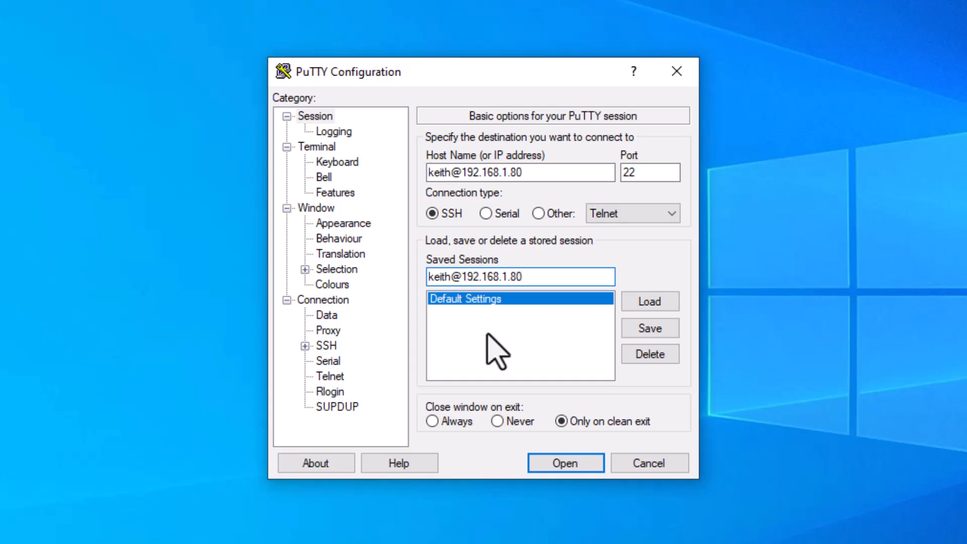
pyautogui.moveTo(649, 327)
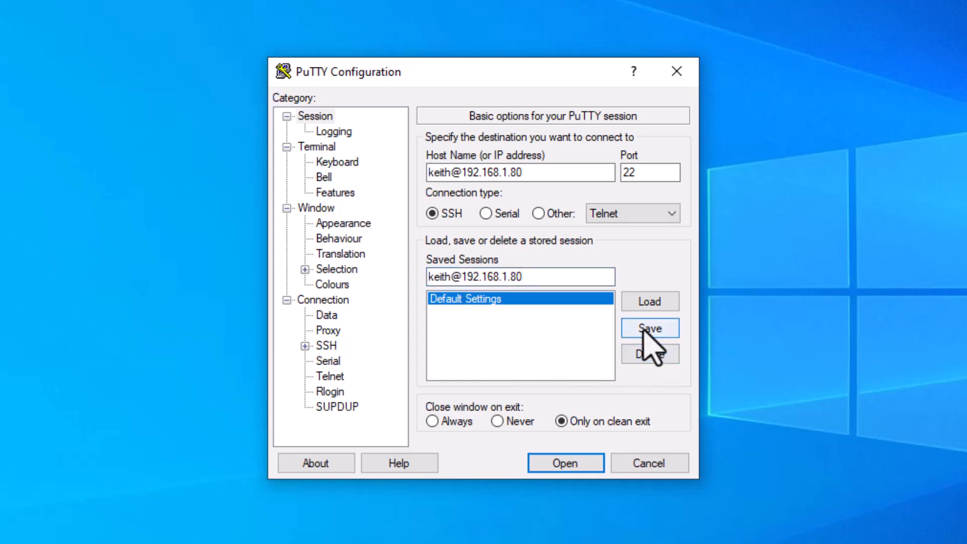
pyautogui.click(649, 327)
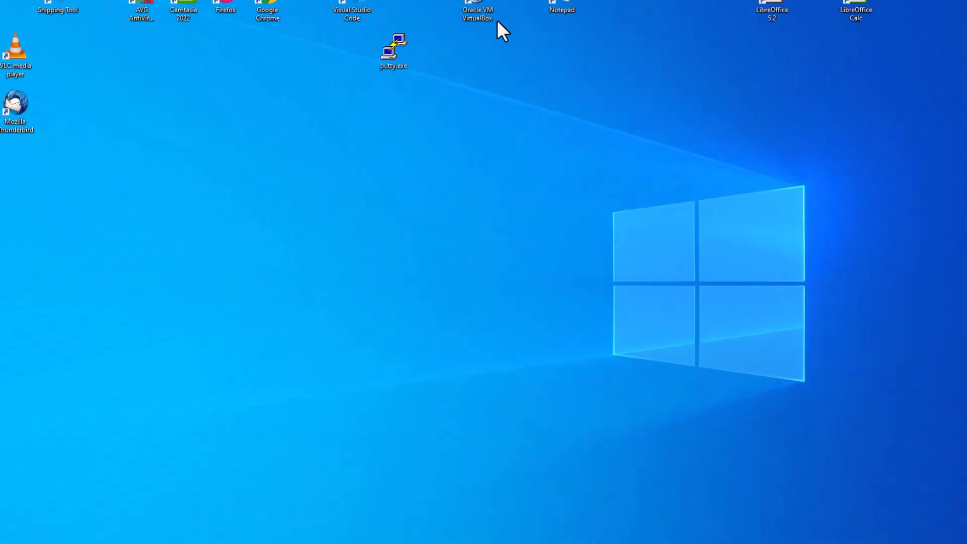
pyautogui.doubleClick(393, 47)
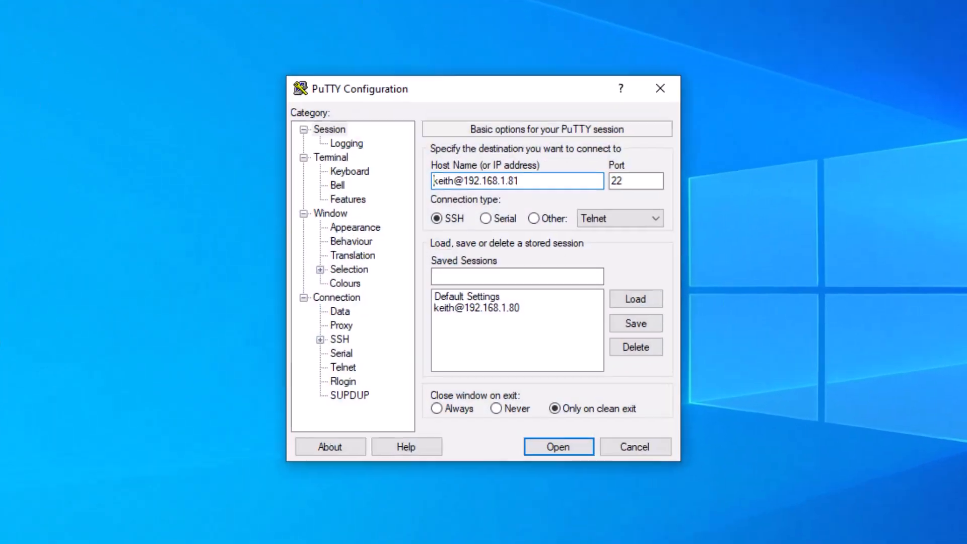
pyautogui.click(474, 311)
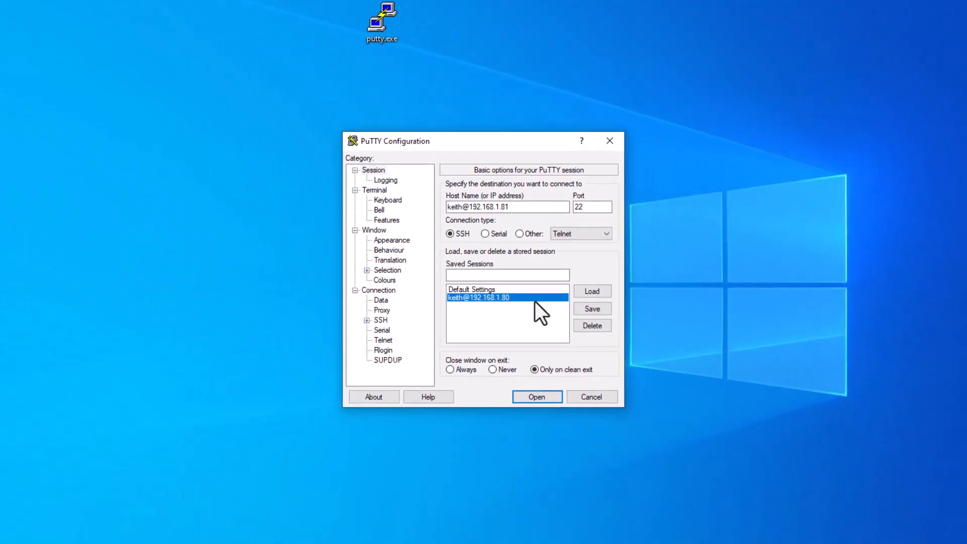
pyautogui.click(536, 397)
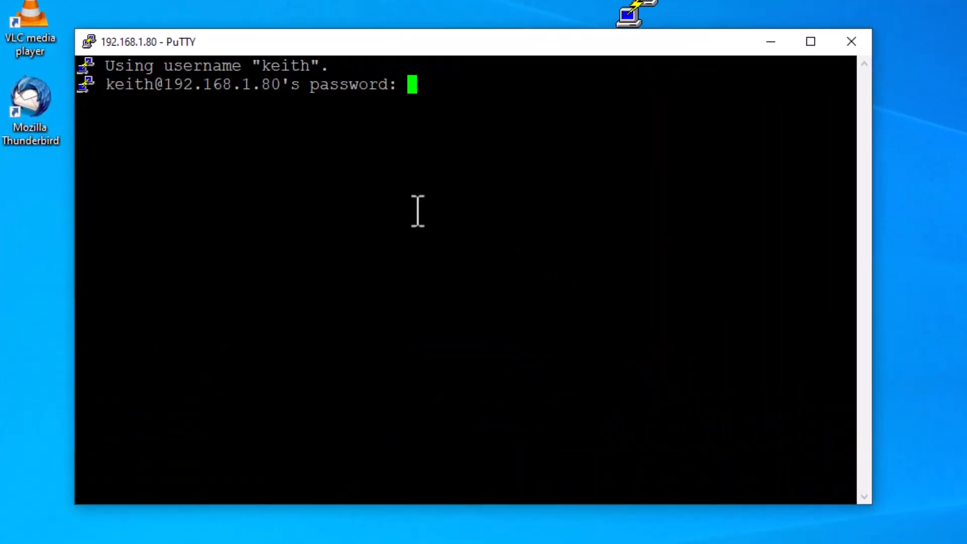
pyautogui.moveTo(104, 65); pyautogui.dragTo(311, 85)
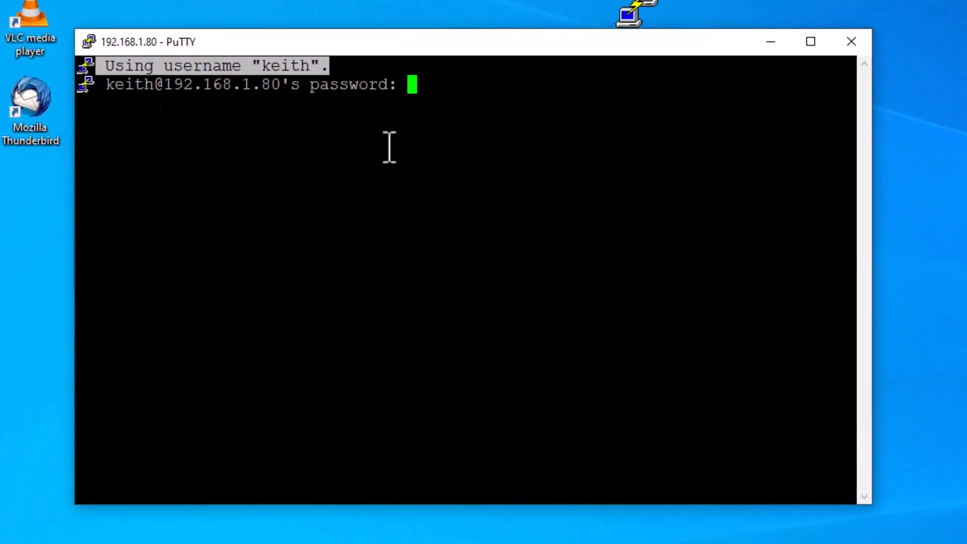
pyautogui.moveTo(441, 99)
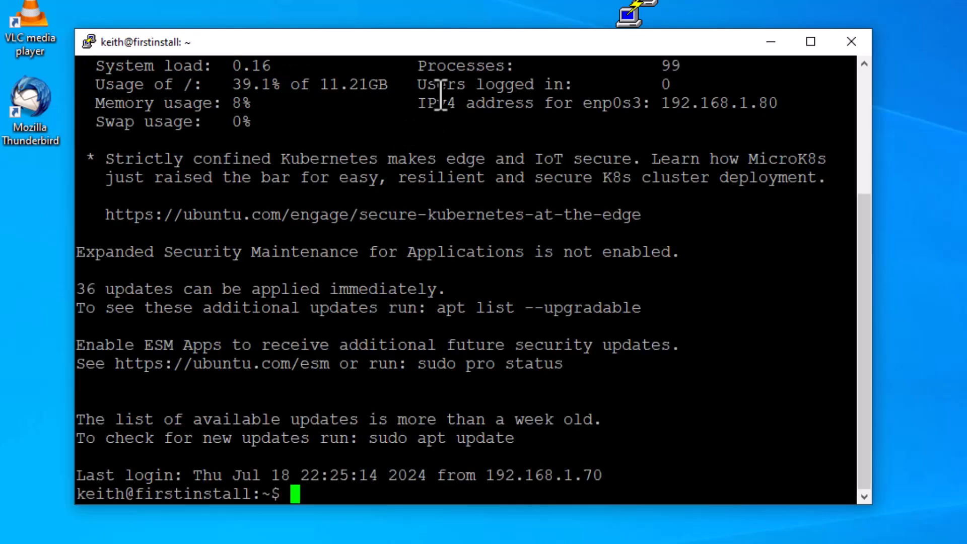
pyautogui.write('c')
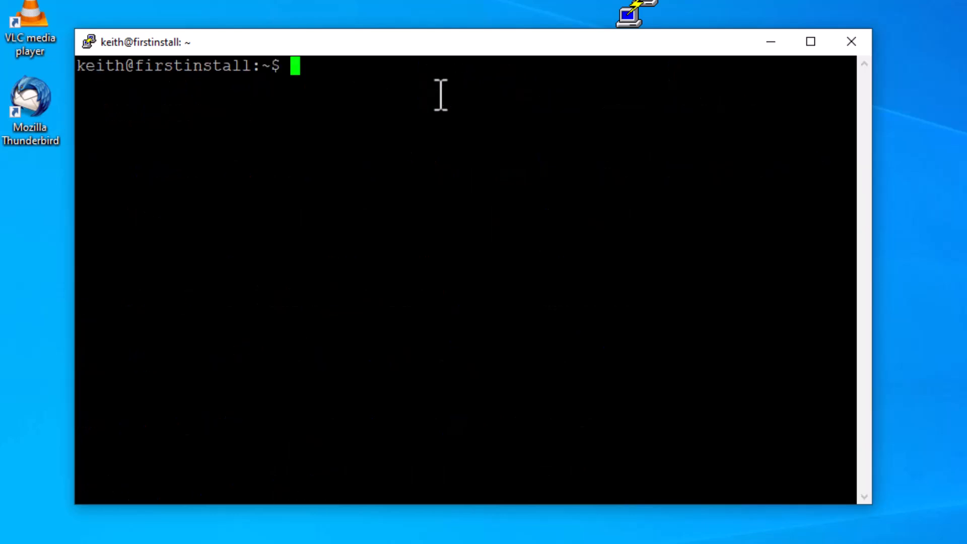
pyautogui.write('ex')
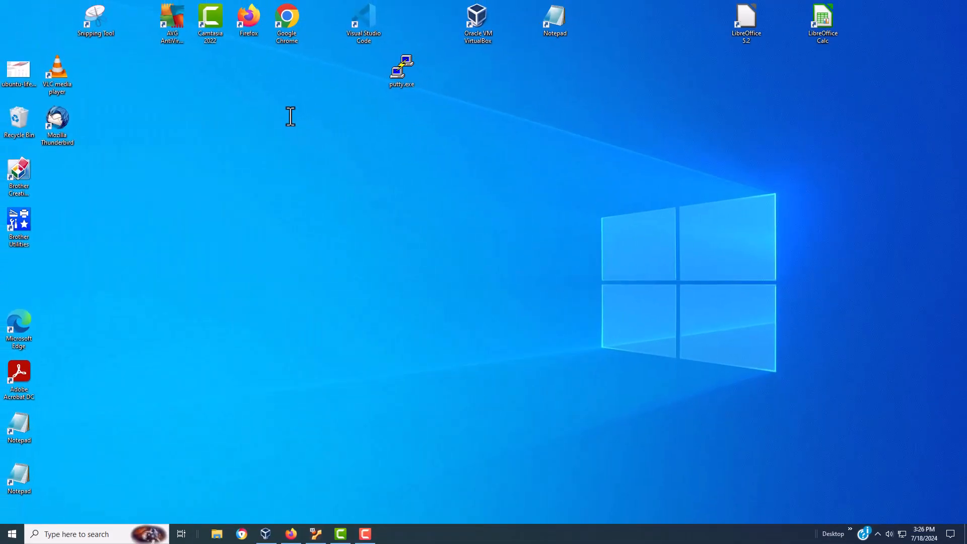
# - Relaunch PuTTY, load Default Settings, and show Window > Appearance
pyautogui.click(401, 69)
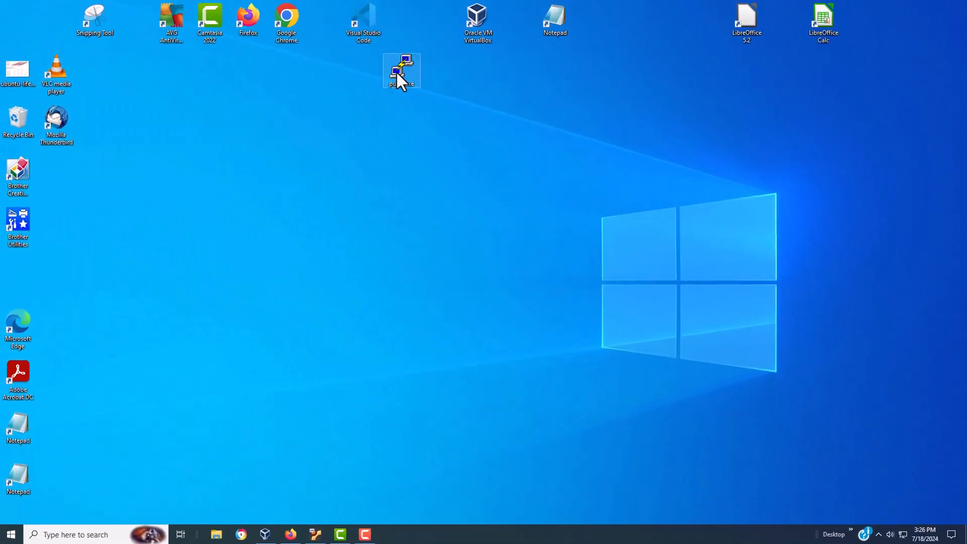
pyautogui.doubleClick(401, 70)
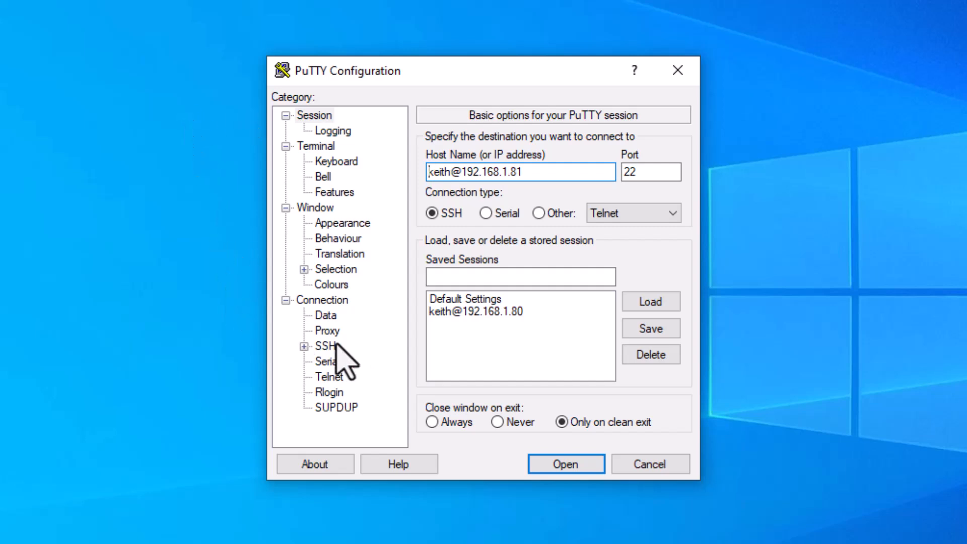
pyautogui.click(465, 299)
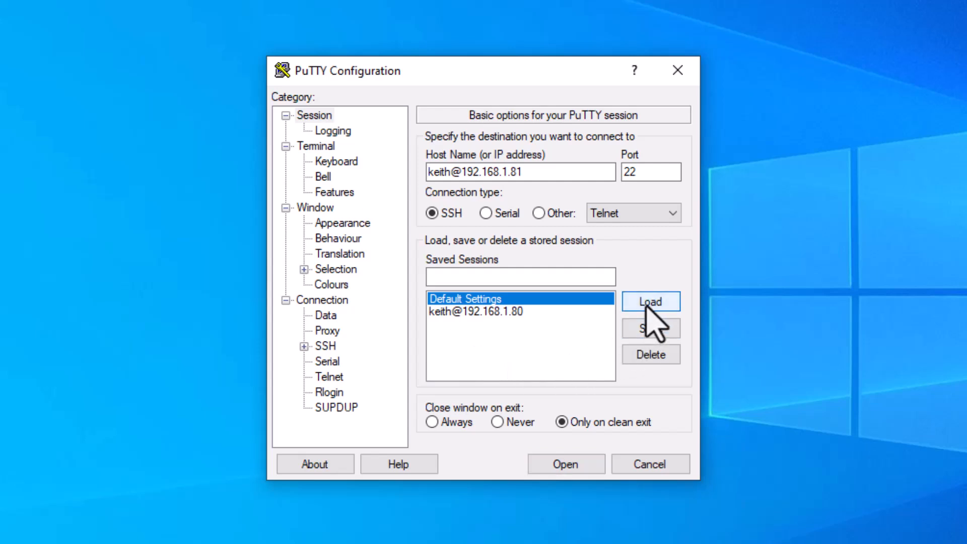
pyautogui.moveTo(320, 213)
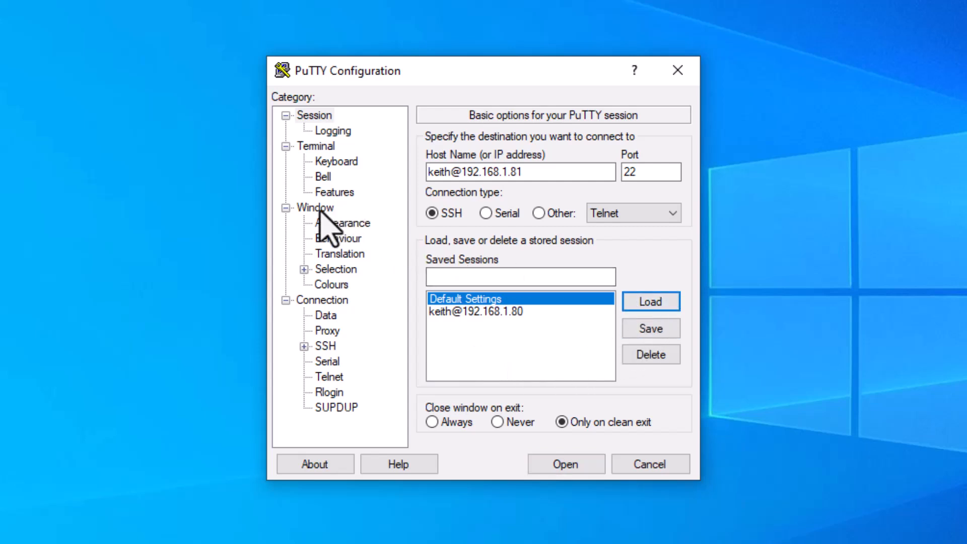
pyautogui.click(343, 222)
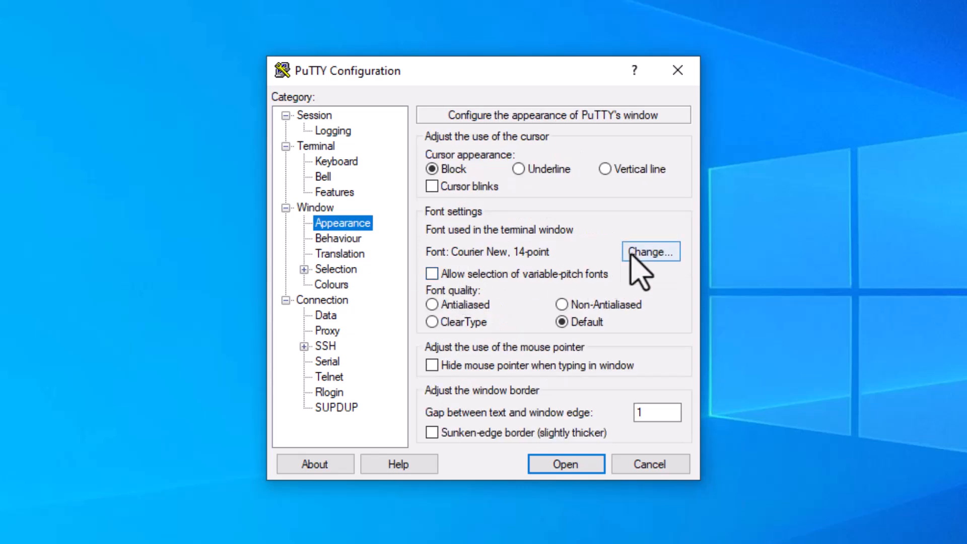
# - Check the Courier New 14-point font in the font chooser, cancel, and return to Session
pyautogui.click(650, 250)
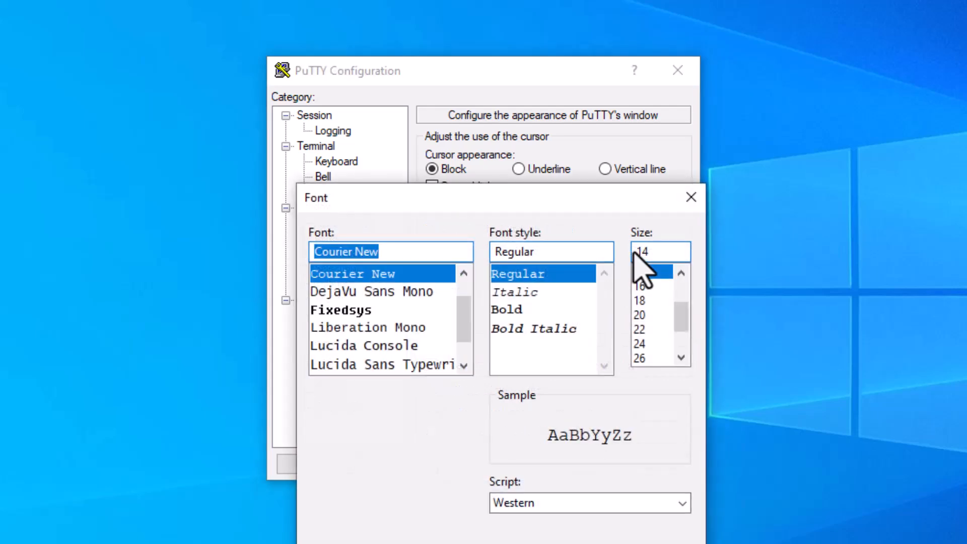
pyautogui.click(640, 271)
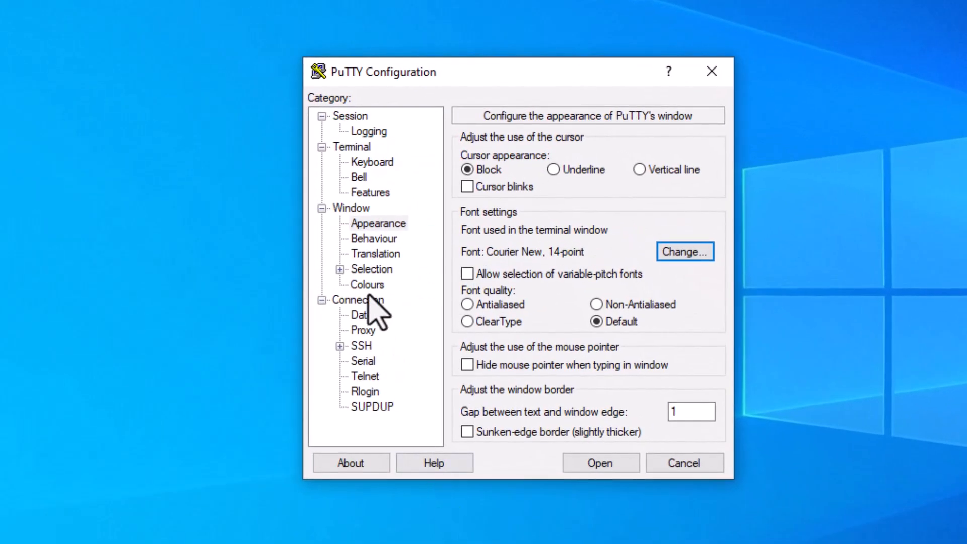
pyautogui.click(377, 224)
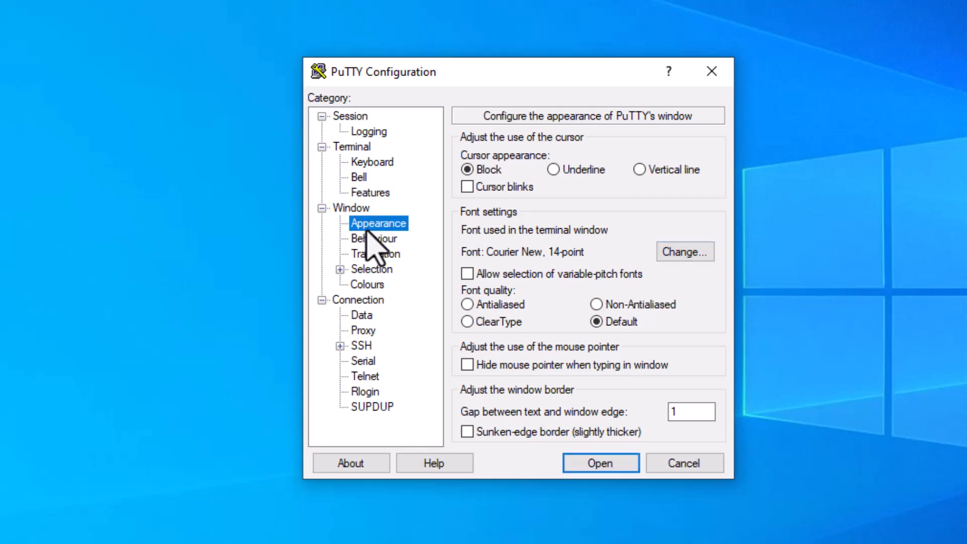
pyautogui.moveTo(400, 312)
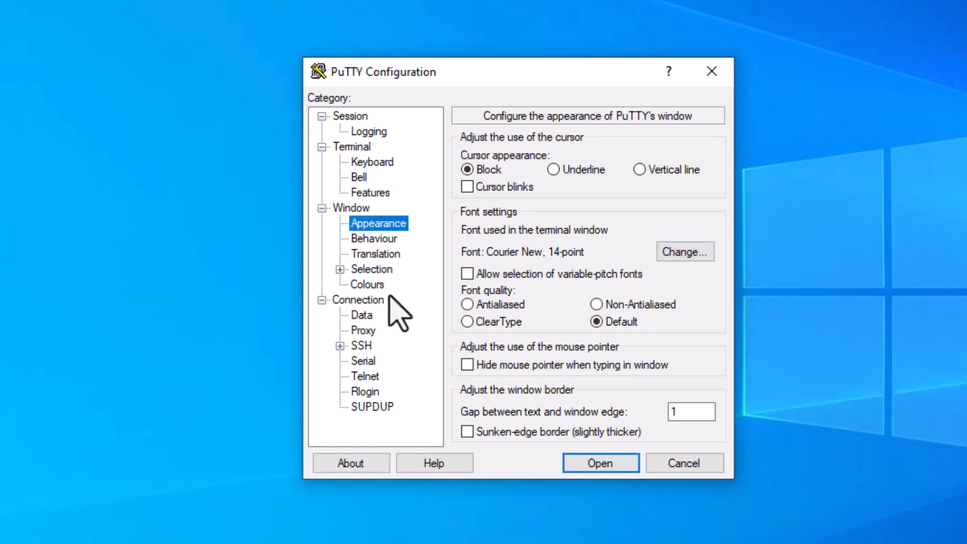
pyautogui.click(684, 252)
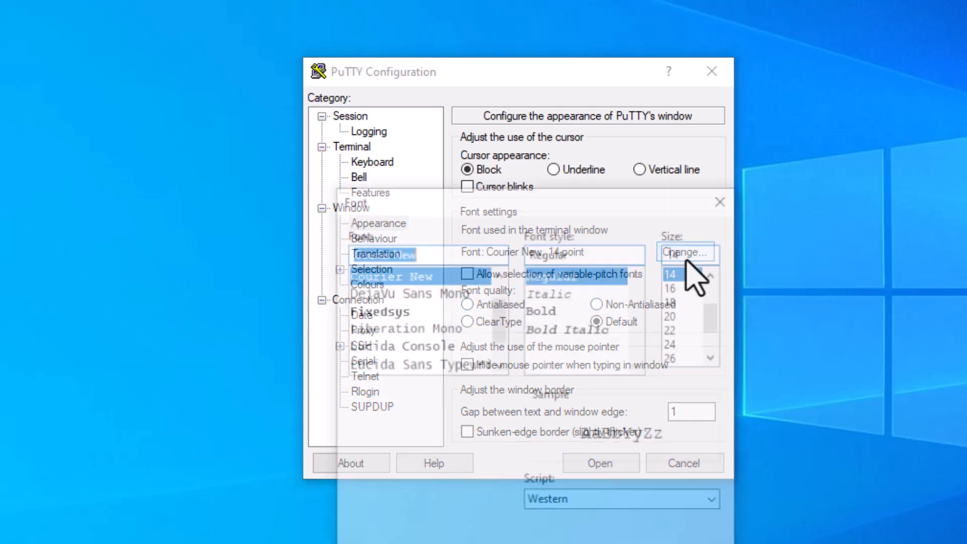
pyautogui.click(687, 252)
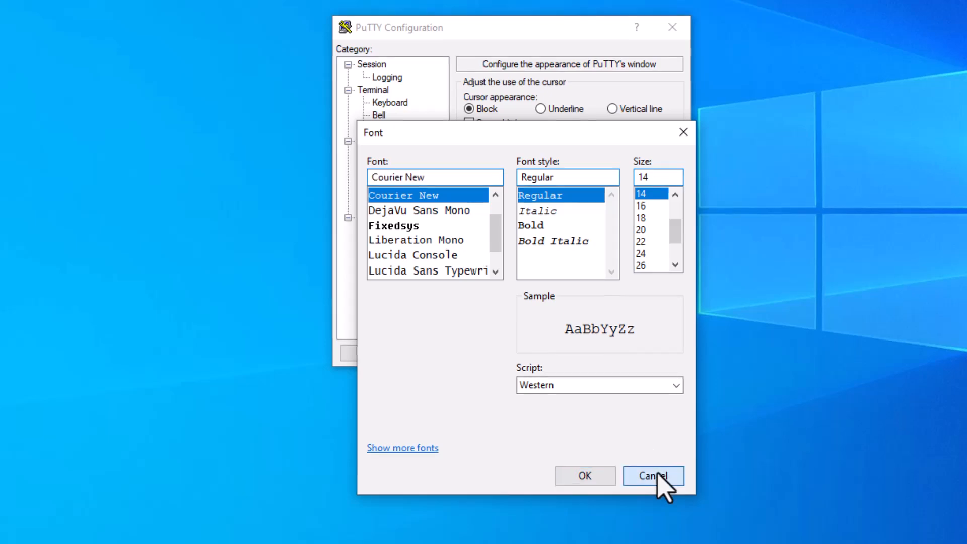
pyautogui.click(653, 475)
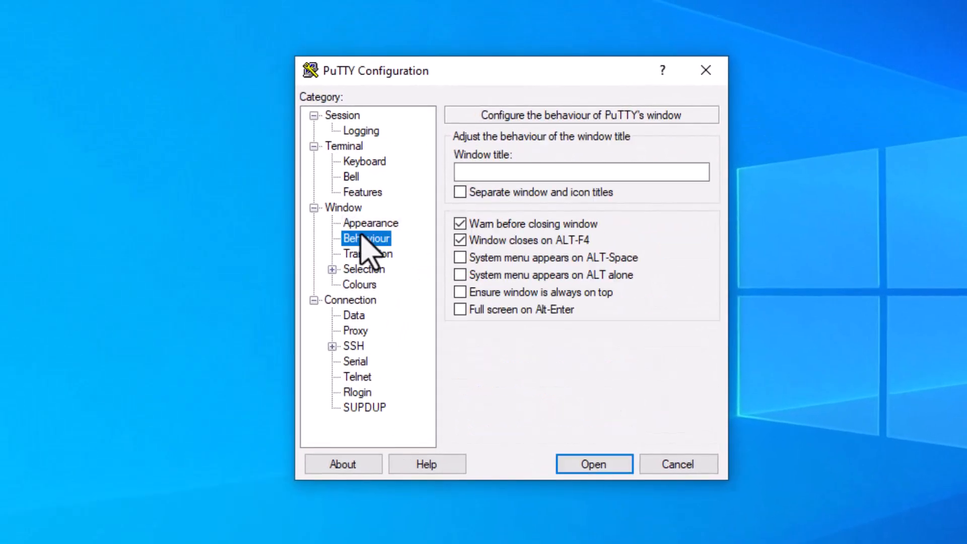
pyautogui.click(371, 222)
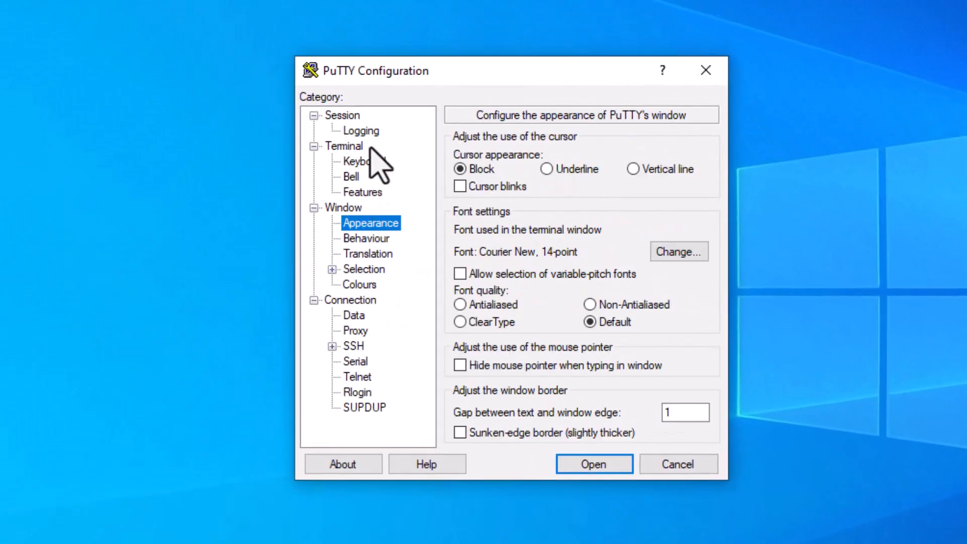
pyautogui.click(341, 115)
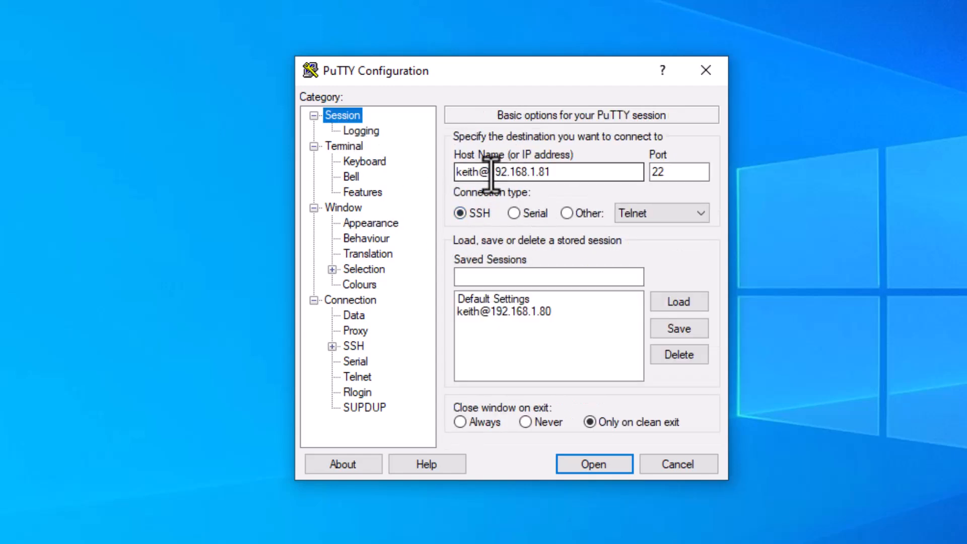
pyautogui.press('Backspace')
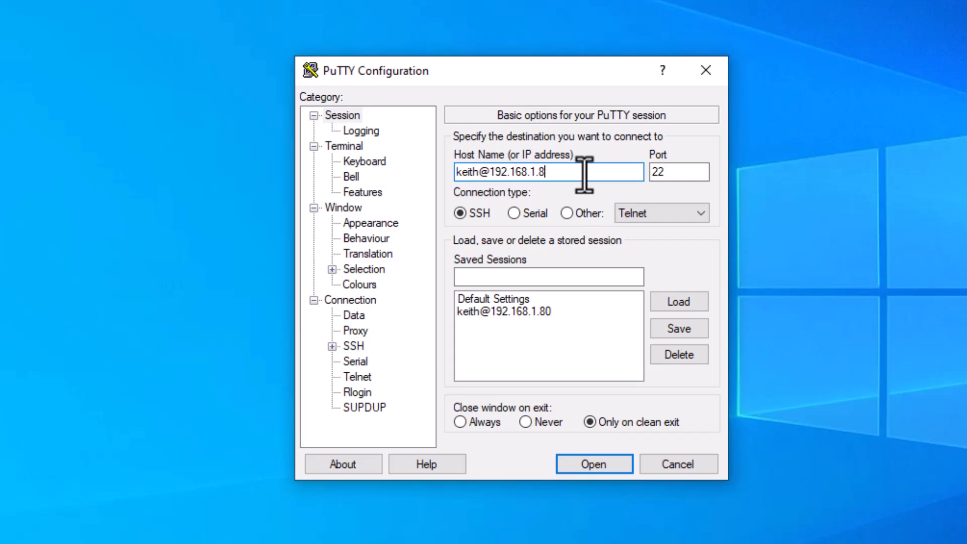
pyautogui.write('0')
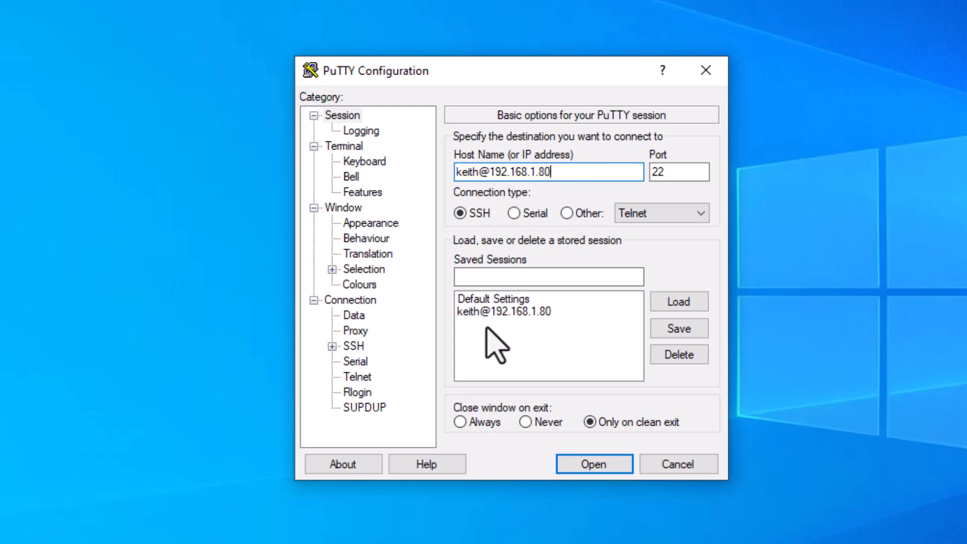
pyautogui.click(593, 464)
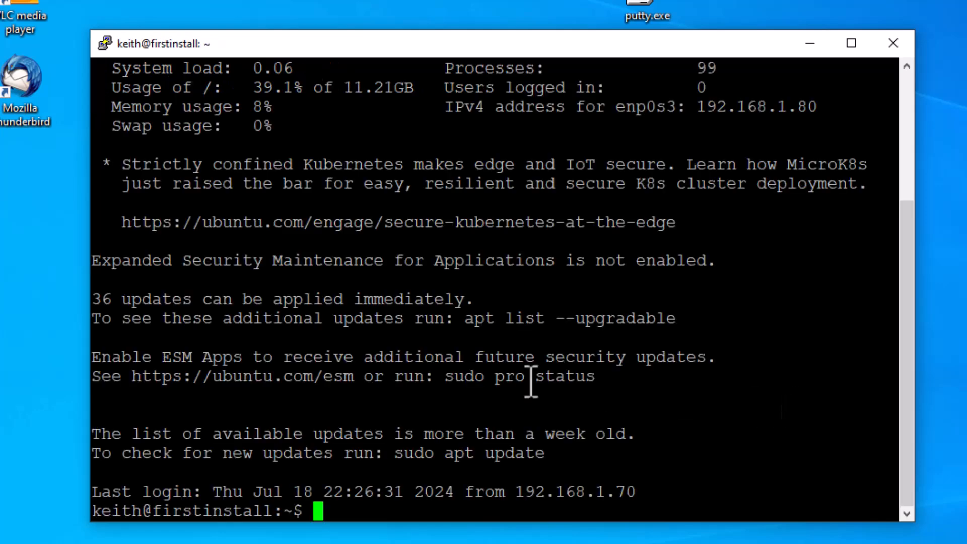
pyautogui.moveTo(658, 515)
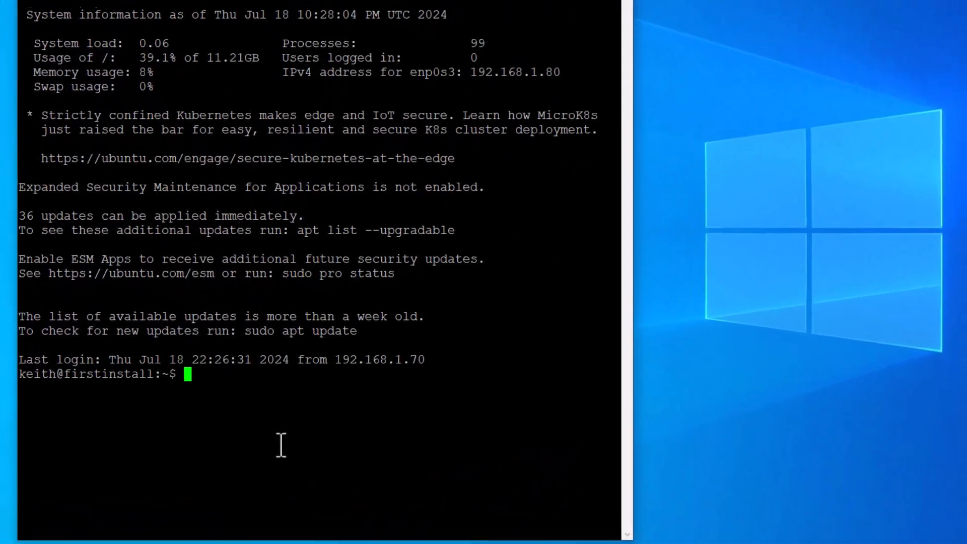
# - Clear the screen, run top to view the server's processes, then quit it
pyautogui.write('clea')
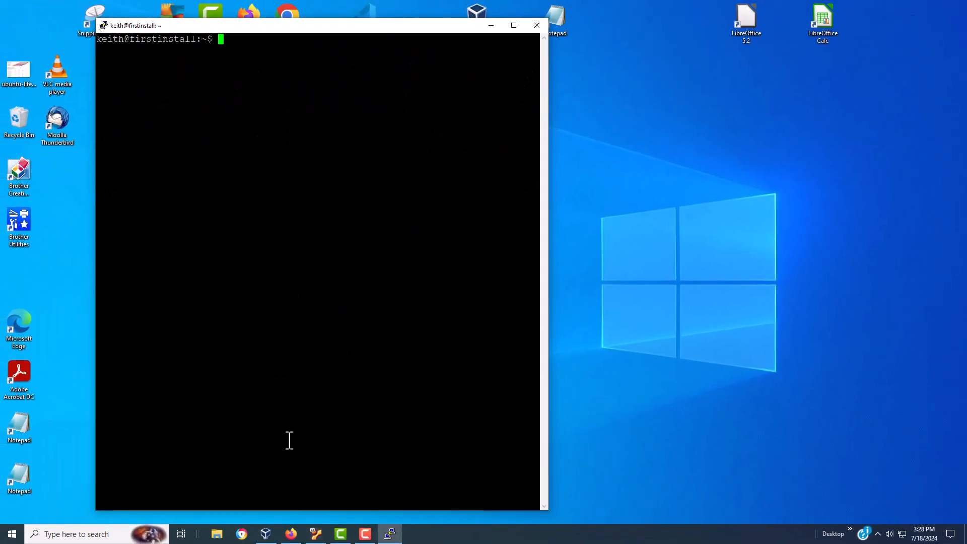
pyautogui.write('to')
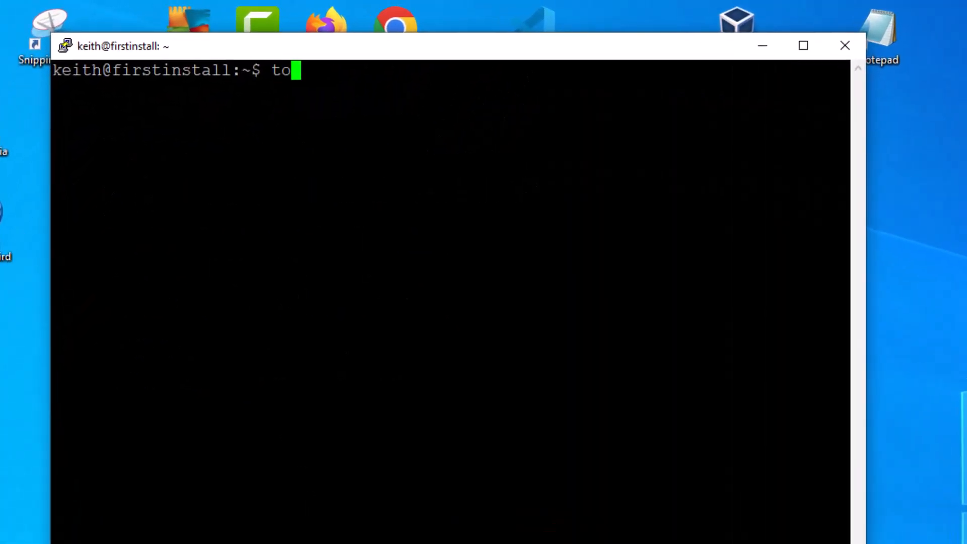
pyautogui.write('p')
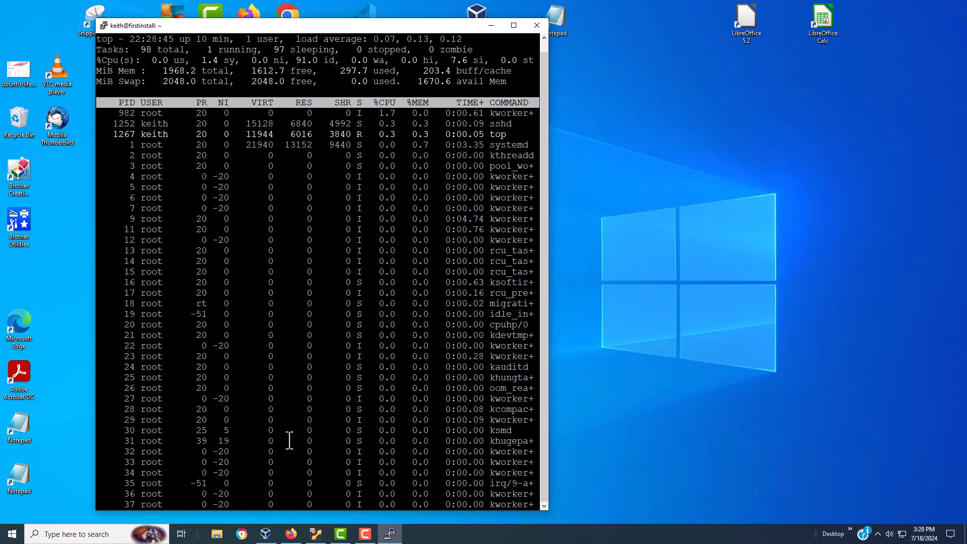
pyautogui.press('q')
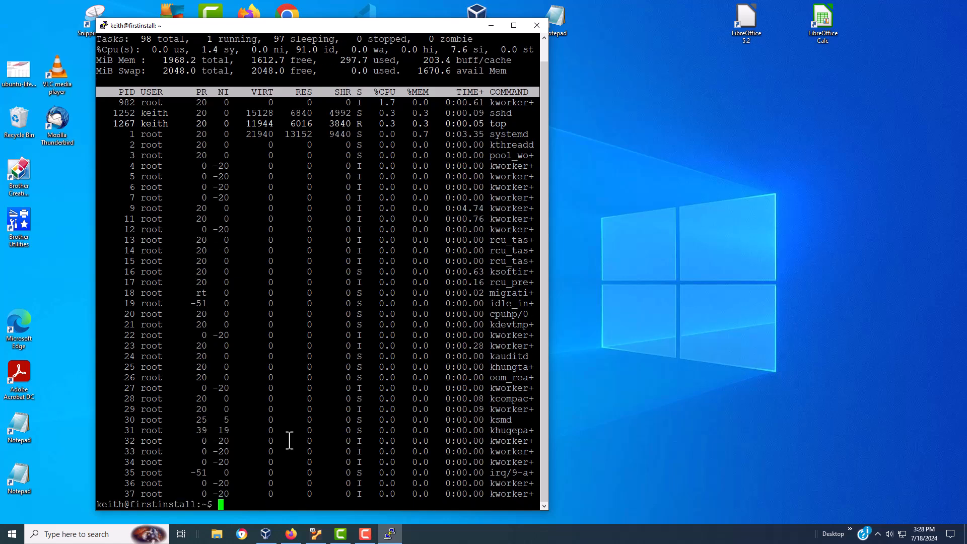
# - Clear the terminal again and close the PuTTY session window
pyautogui.write('c')
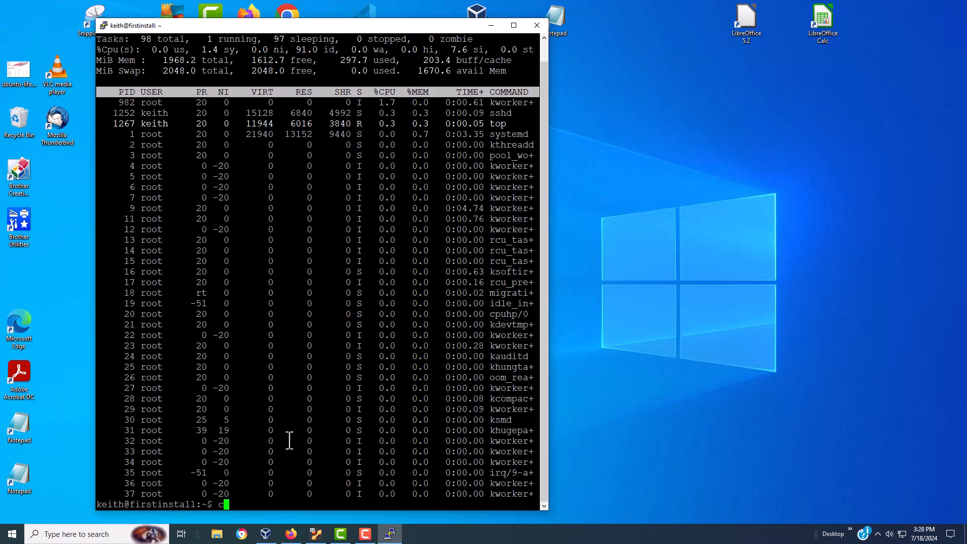
pyautogui.write('lear')
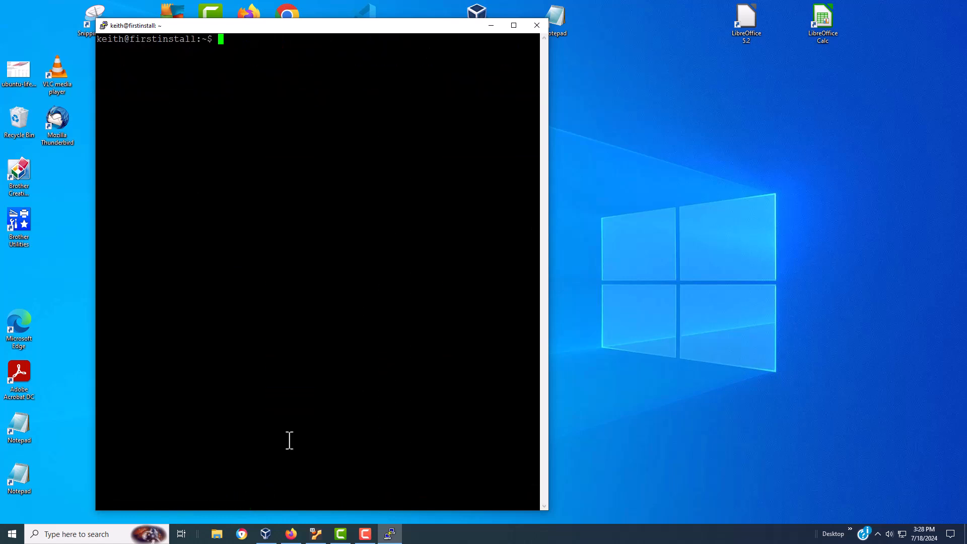
pyautogui.click(535, 24)
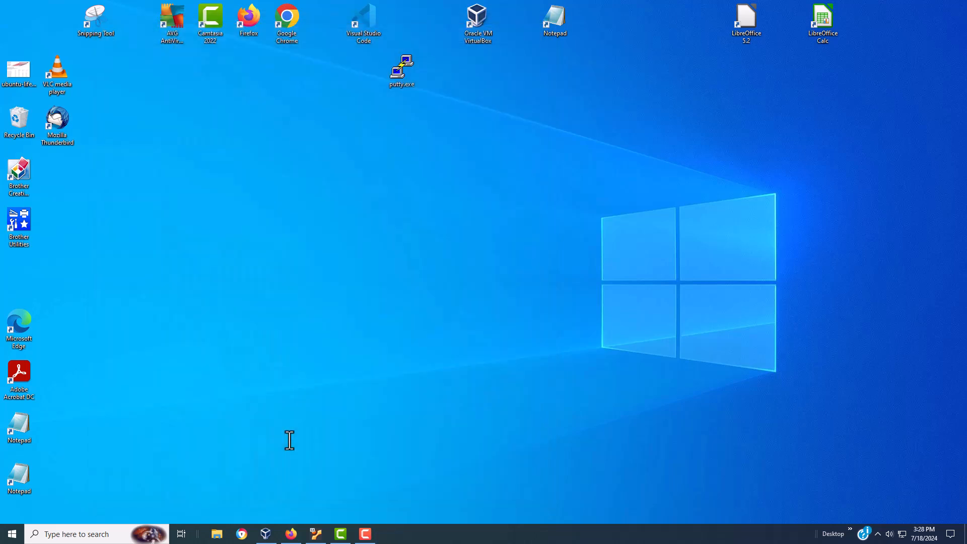